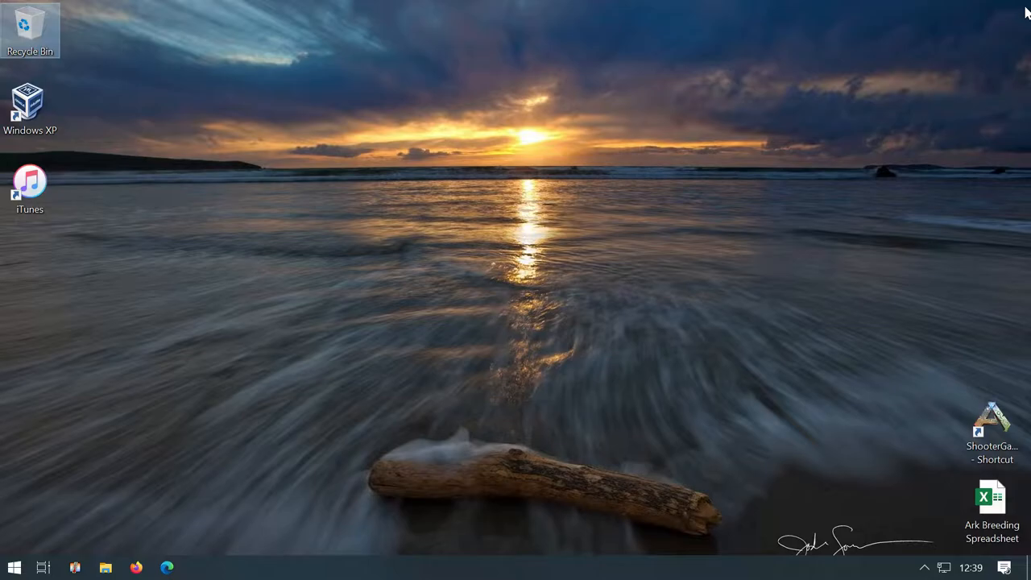
mouse_move(886, 110)
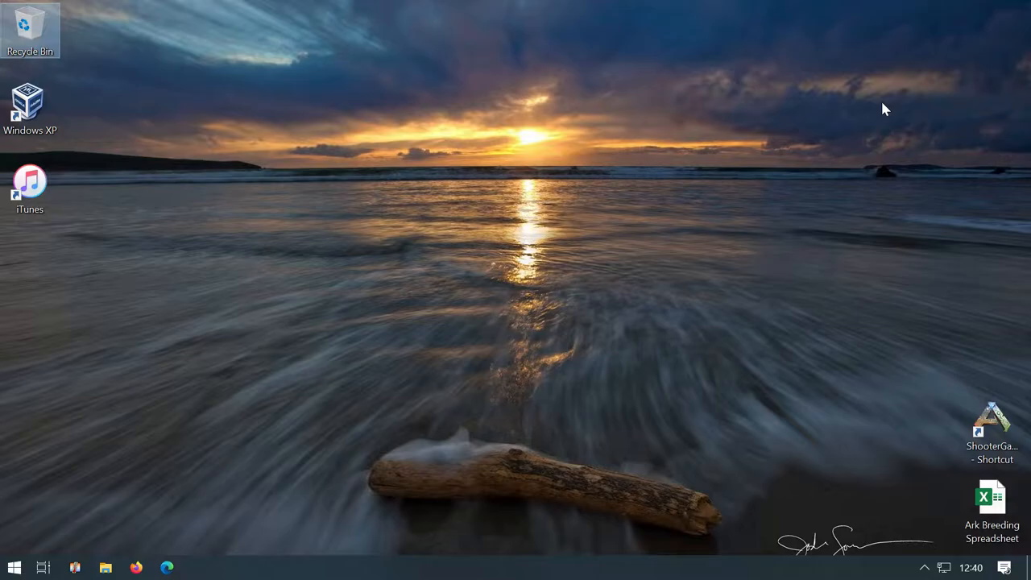
mouse_move(722, 214)
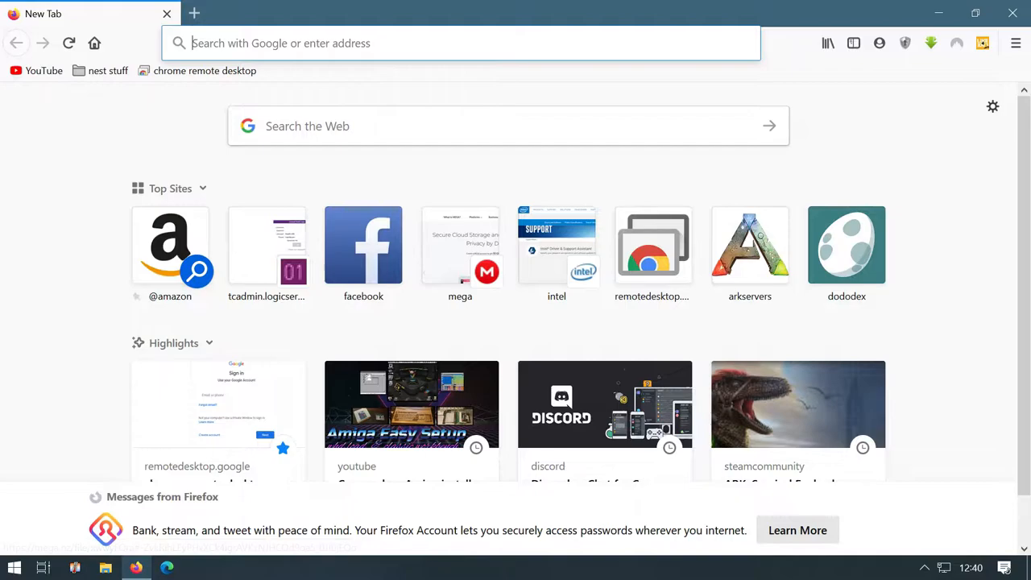
Start the MEGA download of 'amiga for PC setup.rar' (485 MB) and show the Downloads folder
left_click(461, 245)
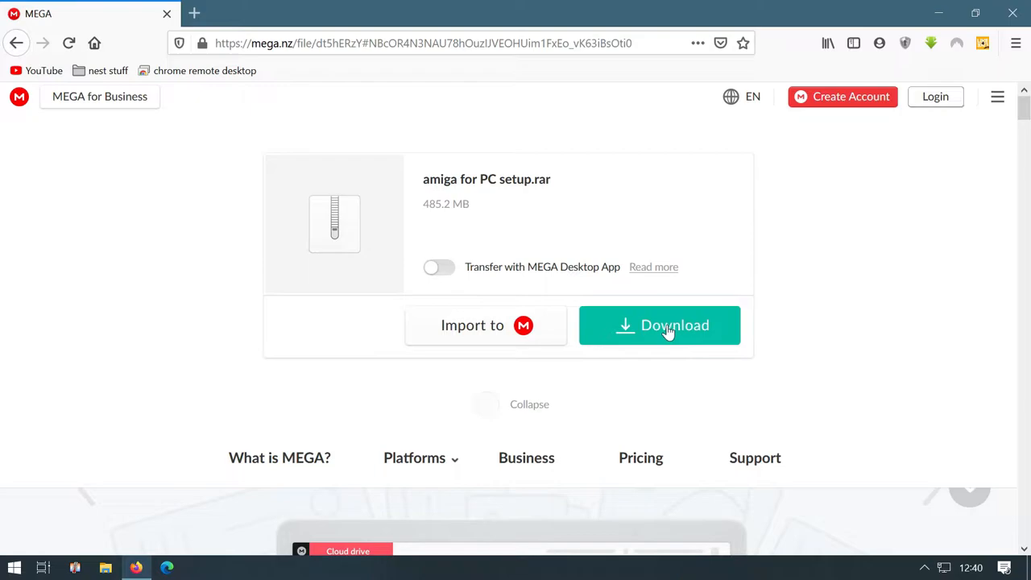
left_click(659, 326)
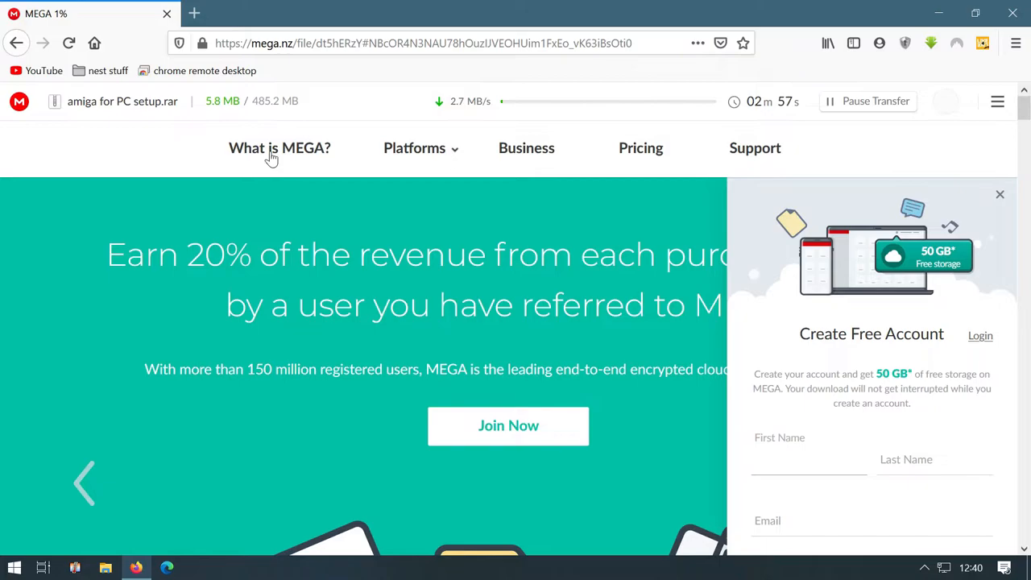
left_click(105, 567)
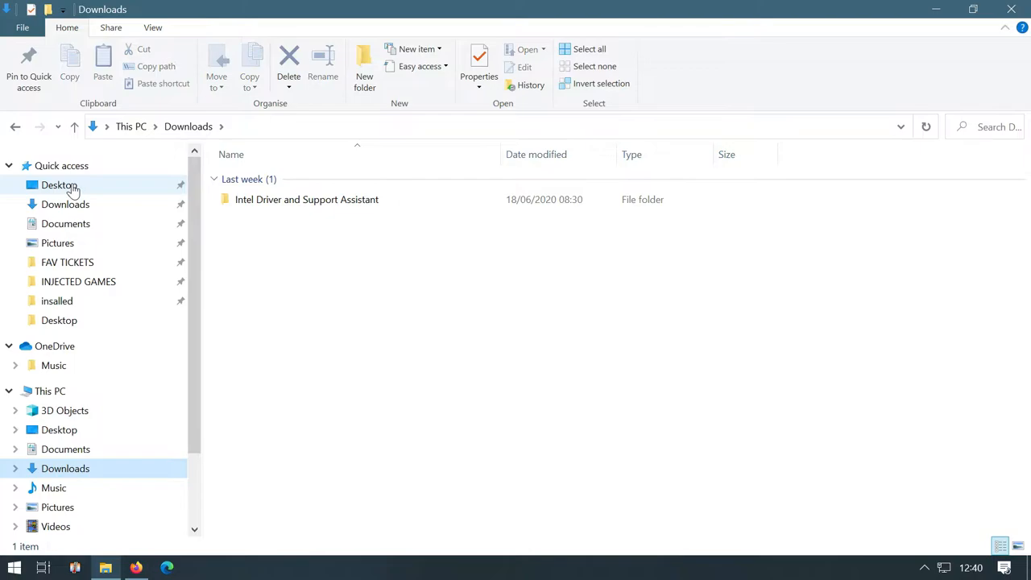
Extract the archive on the Desktop into its own 'amiga for PC setup' folder containing WinUAE and READ ME
left_click(58, 184)
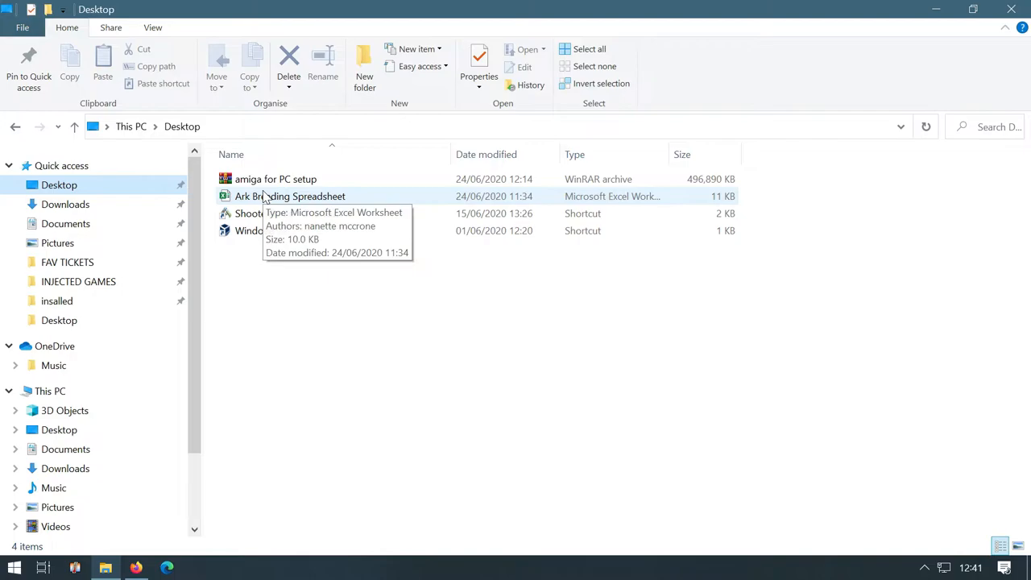
right_click(276, 179)
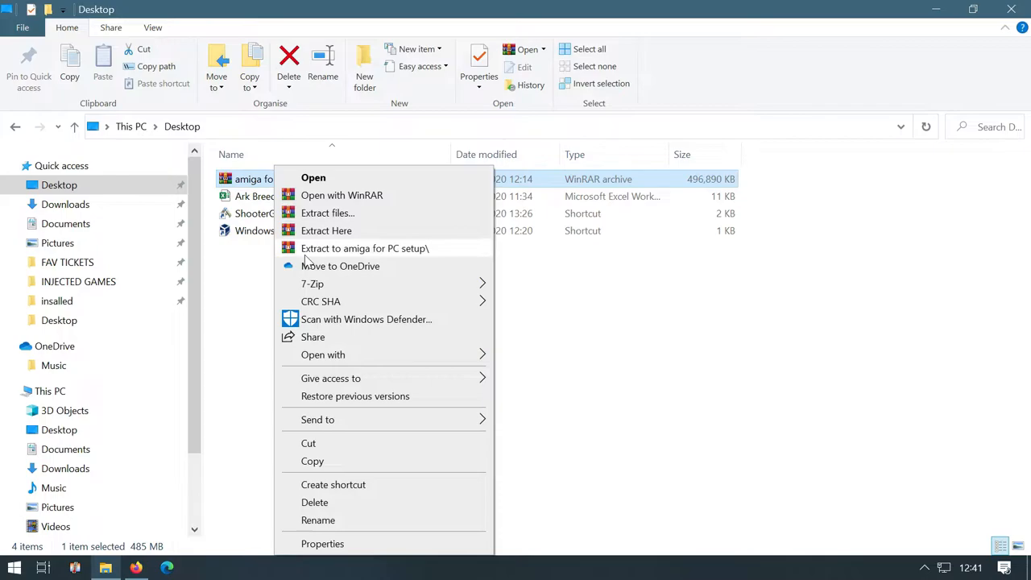
mouse_move(377, 257)
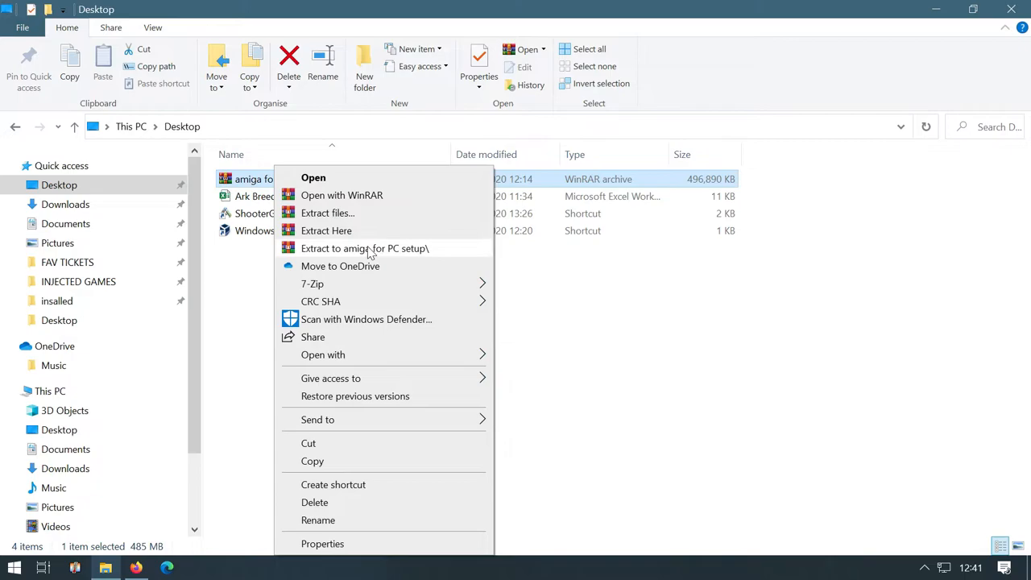
mouse_move(384, 256)
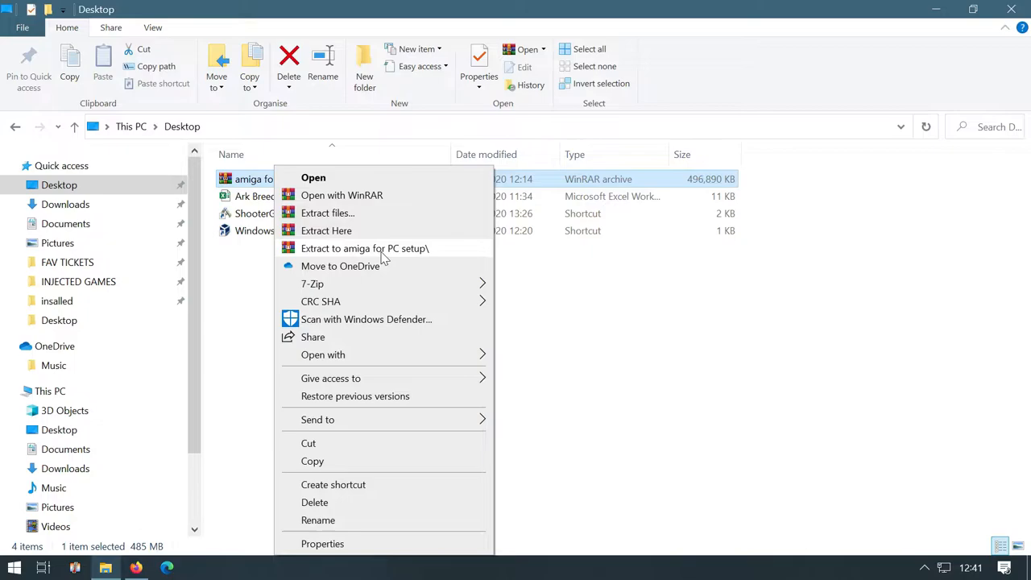
left_click(325, 231)
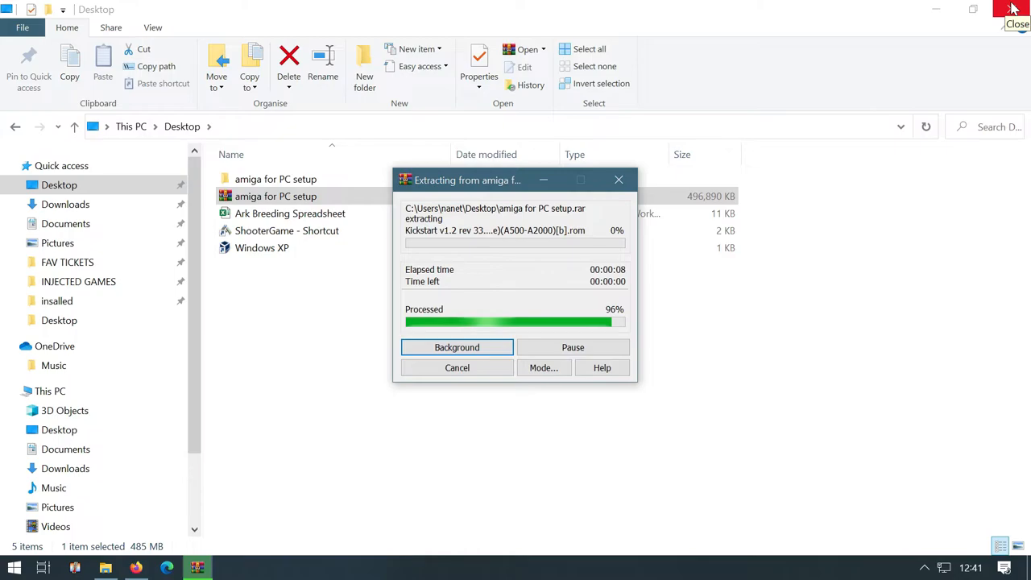
left_click(1014, 9)
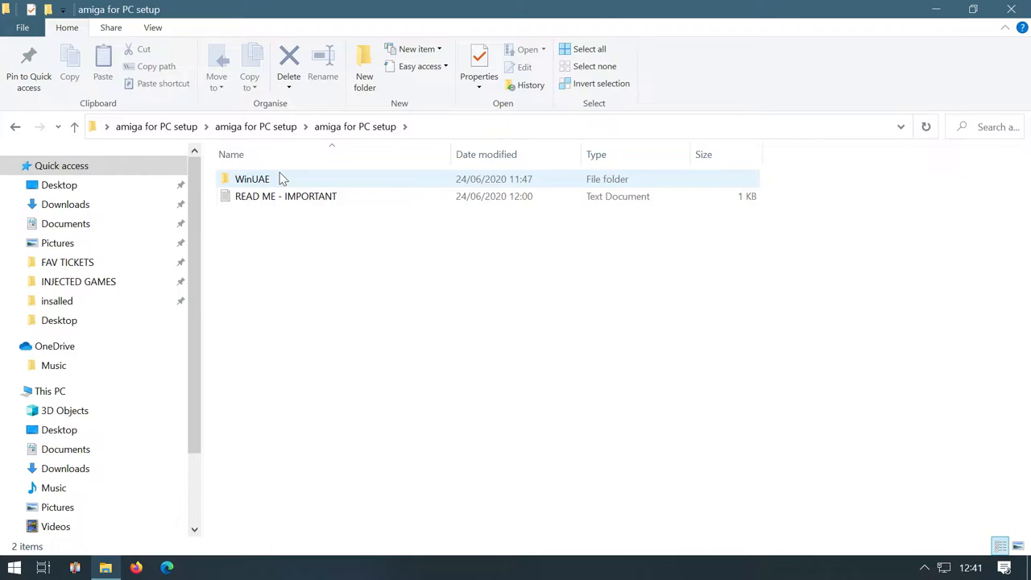
Launch the winuae application from the WinUAE folder so its Properties window appears
double_click(251, 178)
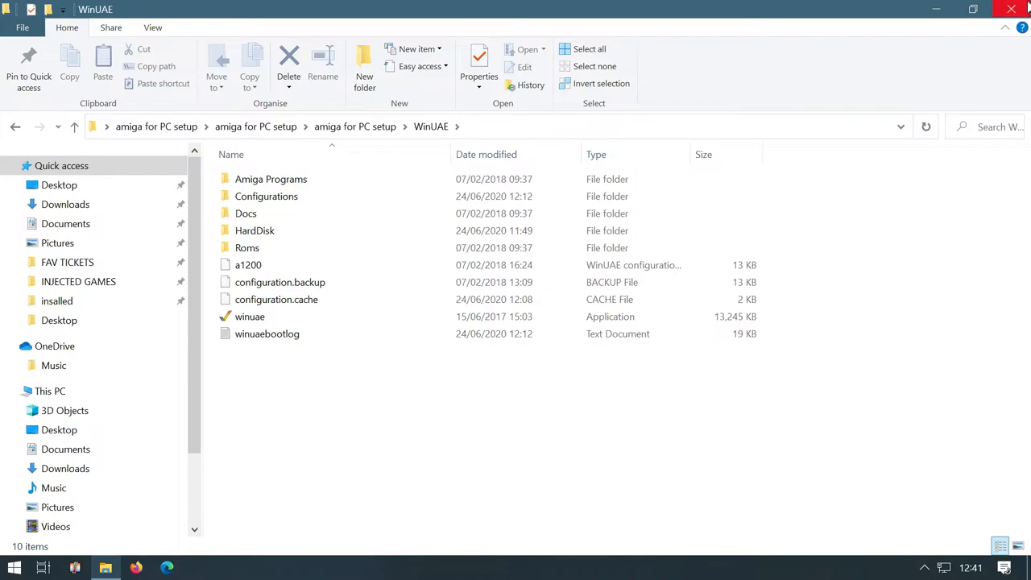
left_click(249, 316)
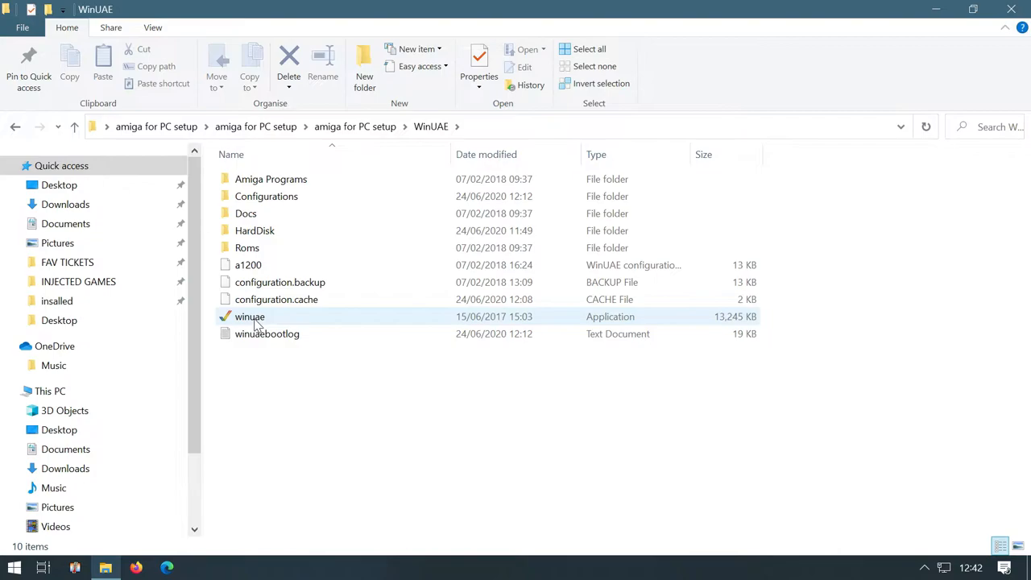
left_click(254, 231)
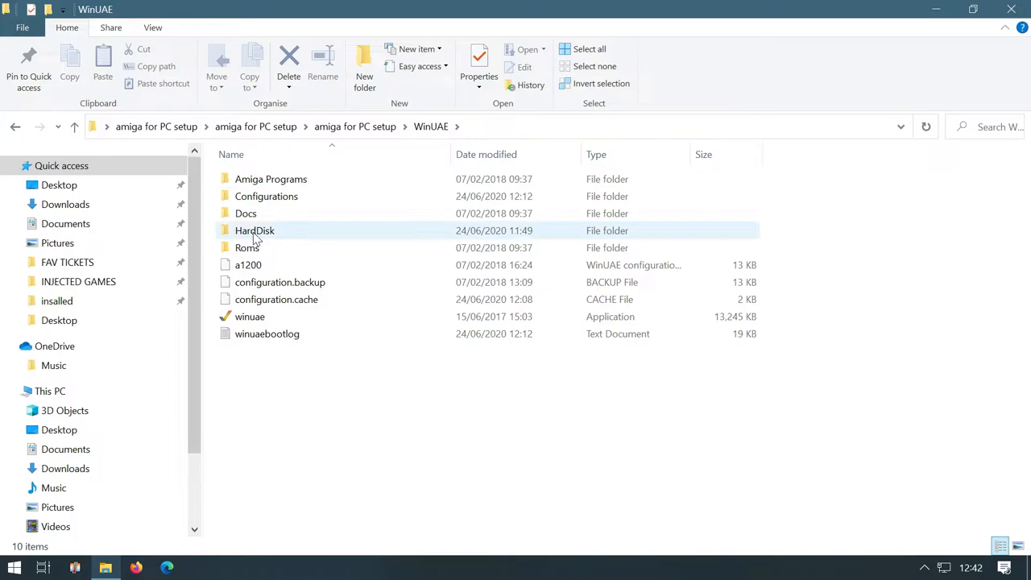
mouse_move(250, 316)
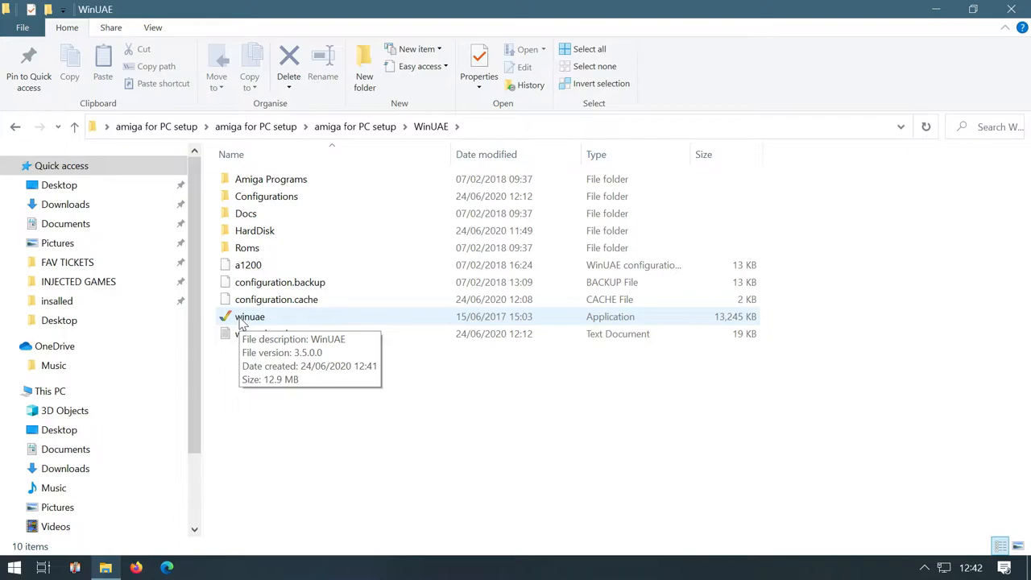
double_click(249, 316)
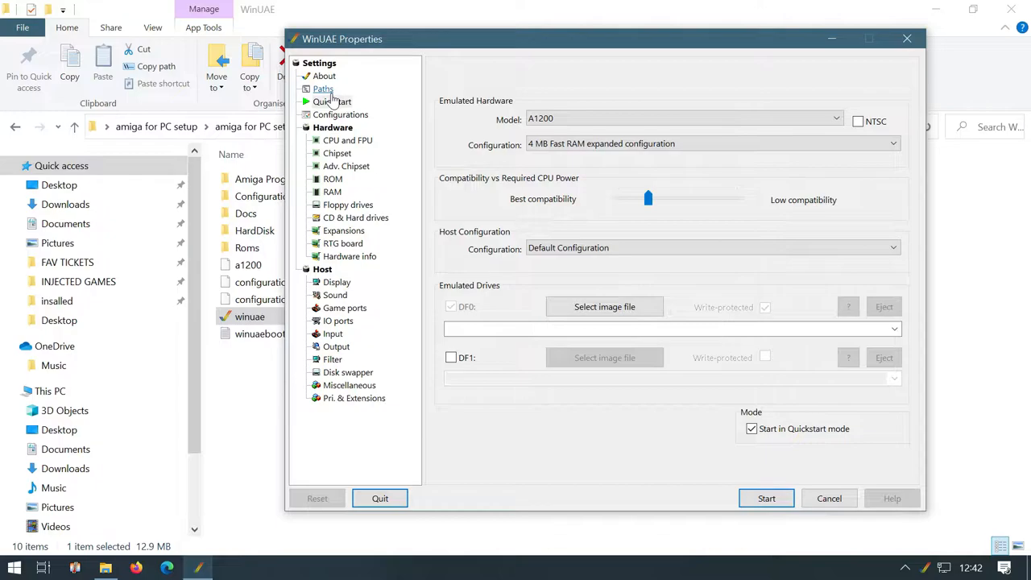
Show the Paths settings listing the ROM, configuration and screenshot folders
left_click(323, 89)
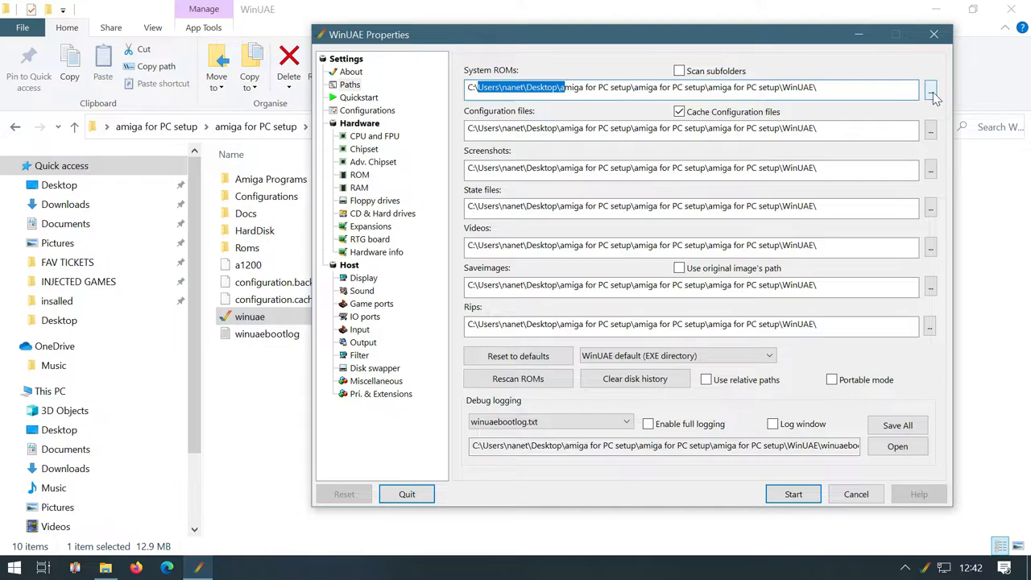
Point system ROMs to the WinUAE Roms folder and dismiss the ROM rescan results
left_click(931, 87)
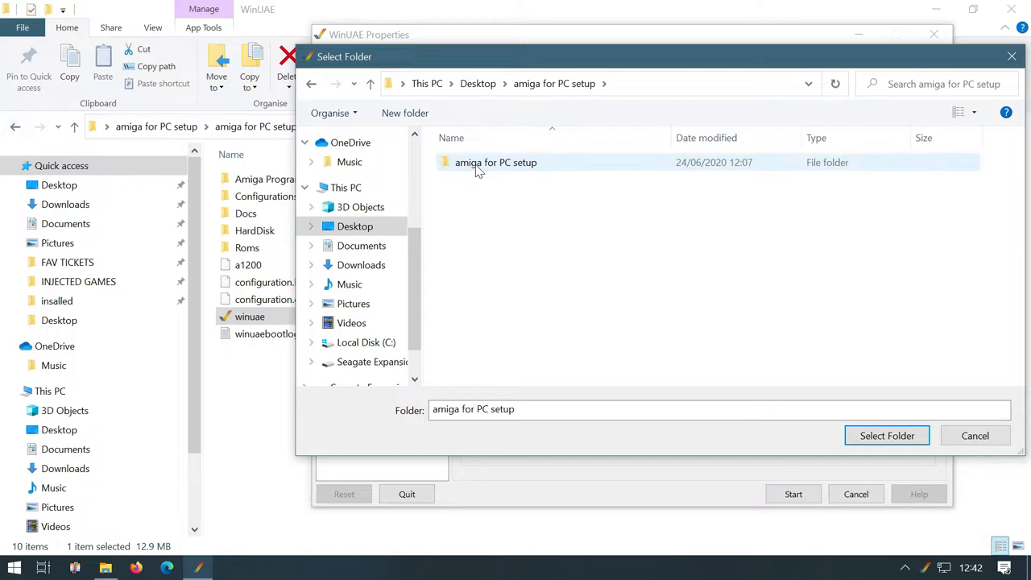
double_click(496, 161)
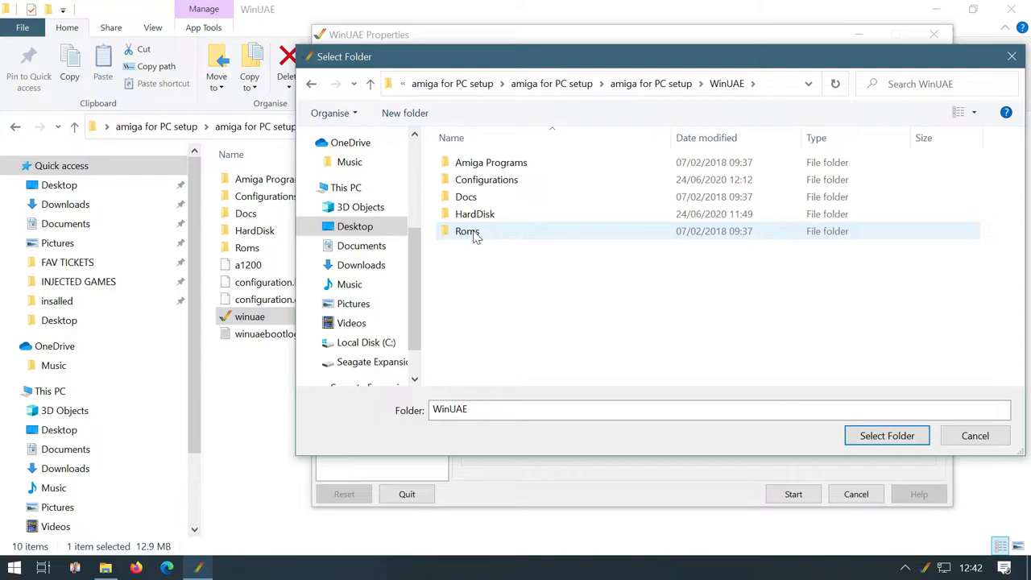
double_click(467, 232)
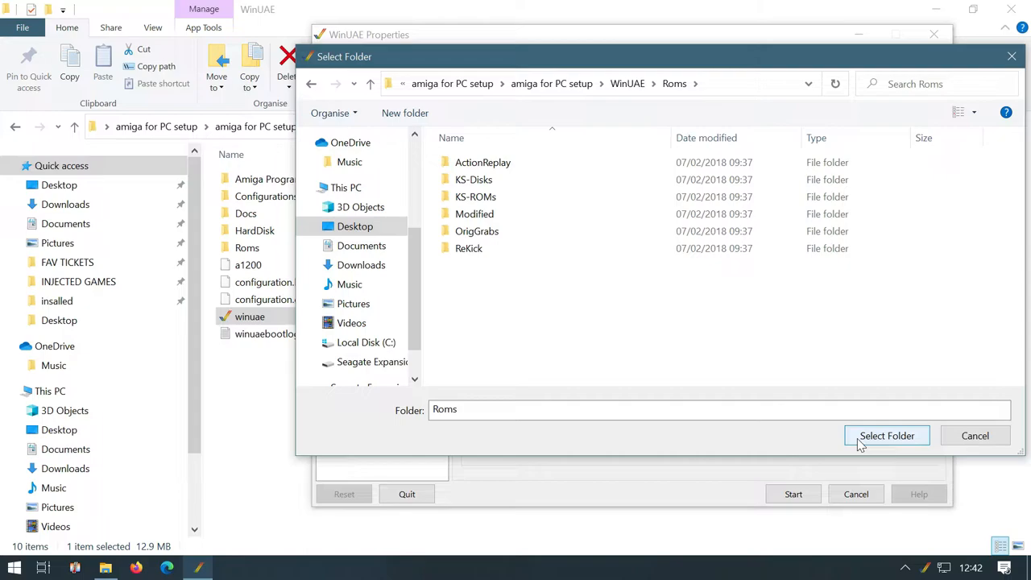
left_click(886, 435)
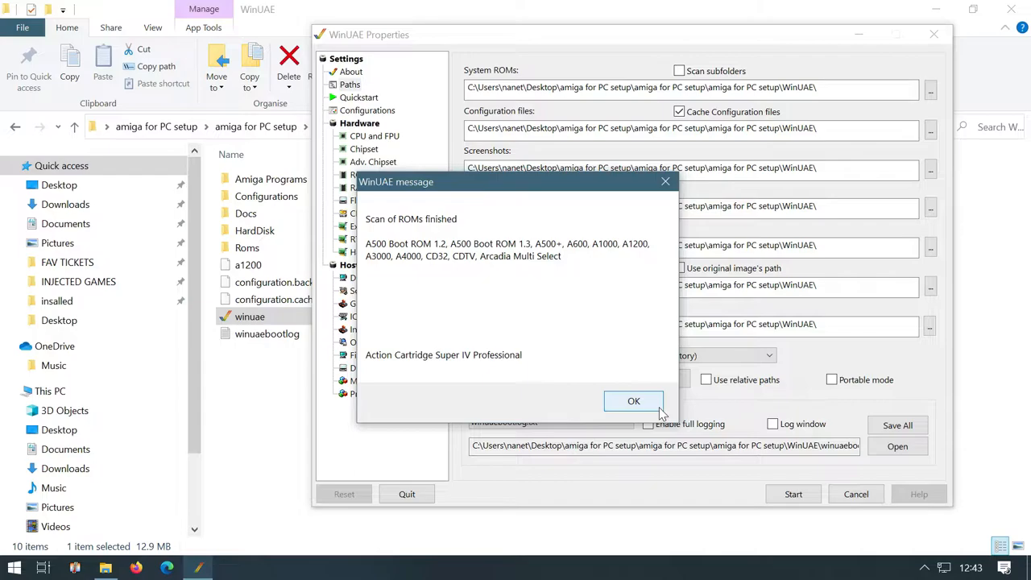
left_click(635, 401)
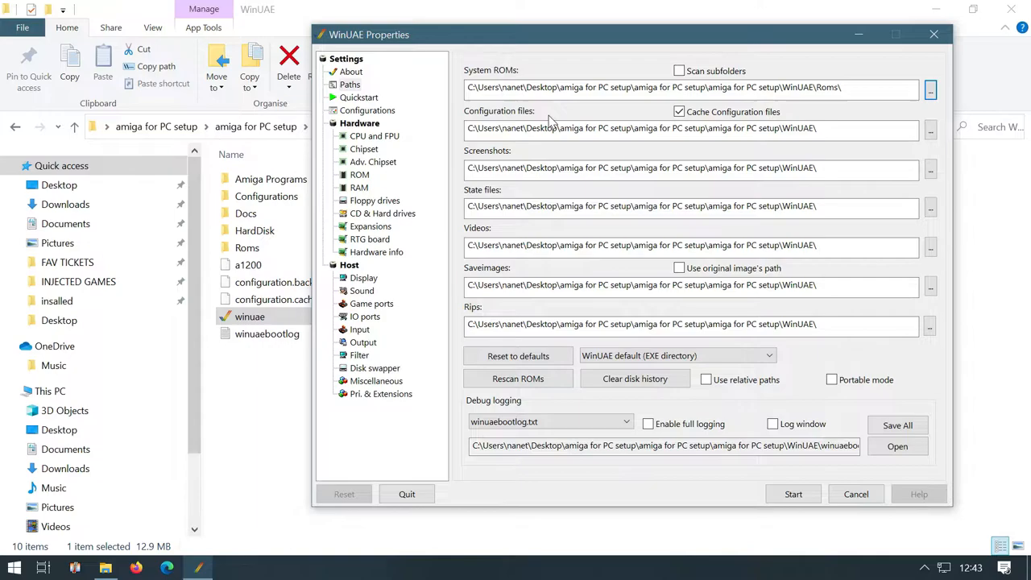
Point configuration files to the WinUAE Configurations folder
left_click(931, 90)
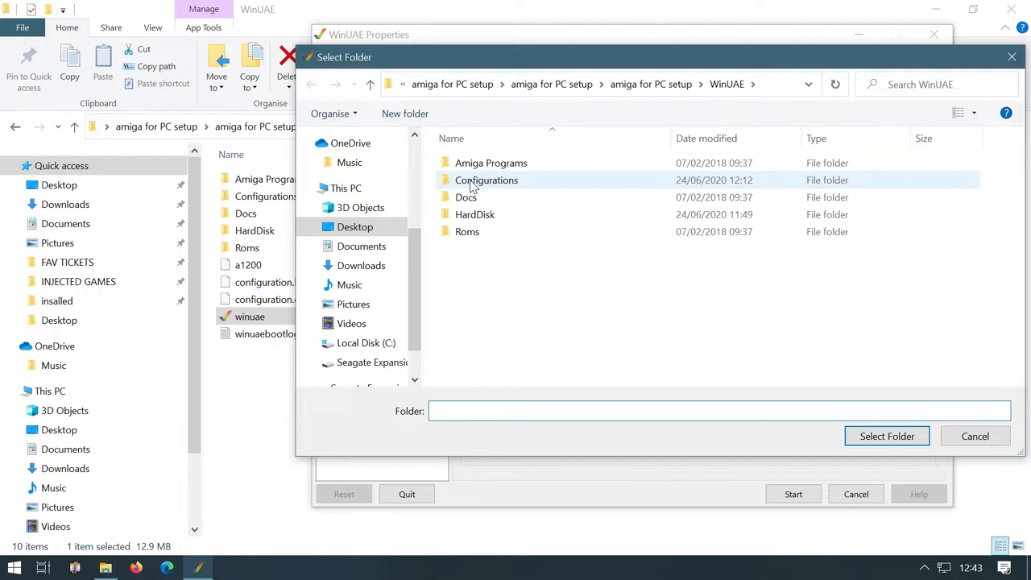
left_click(490, 163)
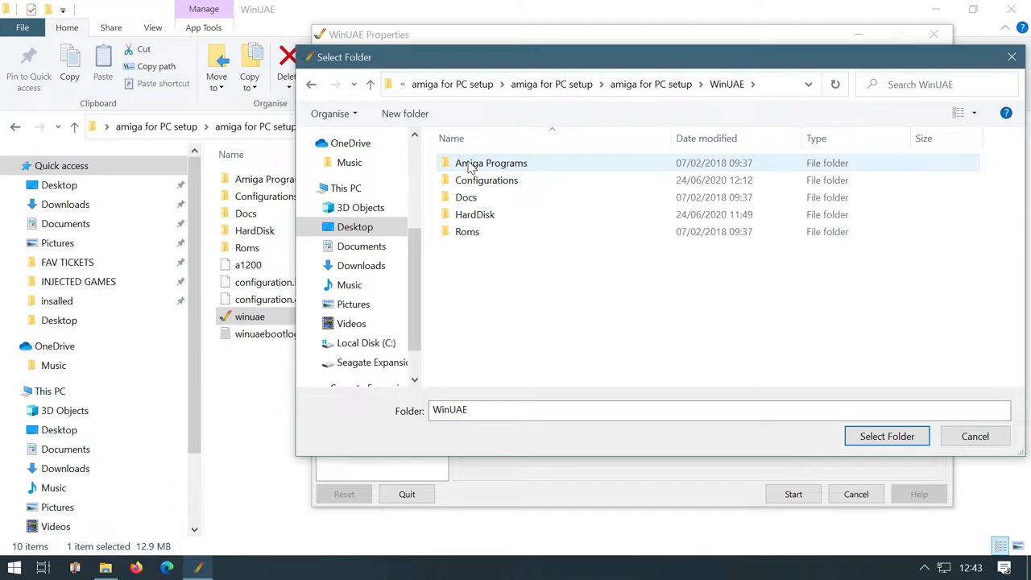
left_click(886, 435)
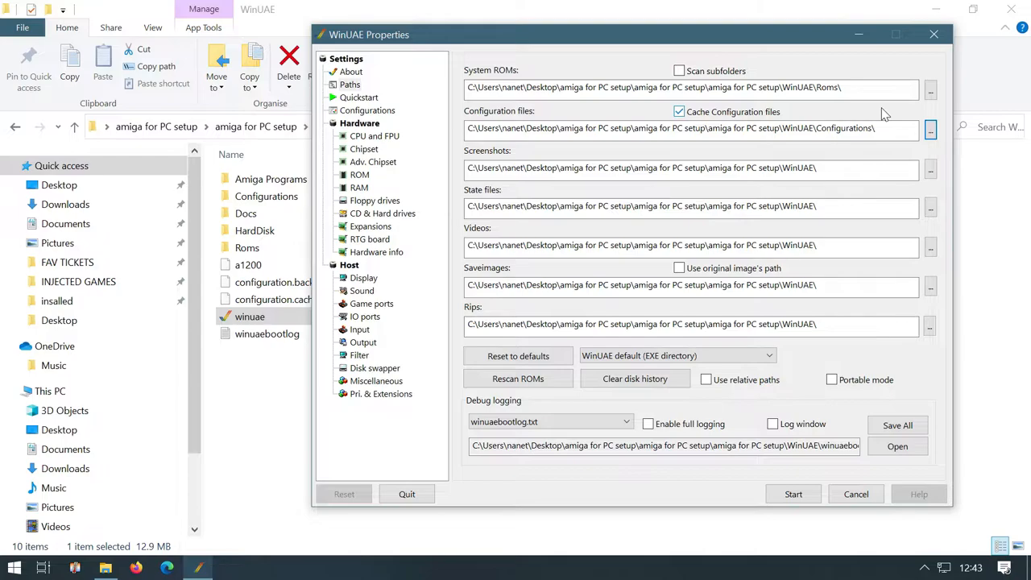
Save the setup as A1200.uae (UAE default configuration) and select the A1200 entry
left_click(367, 110)
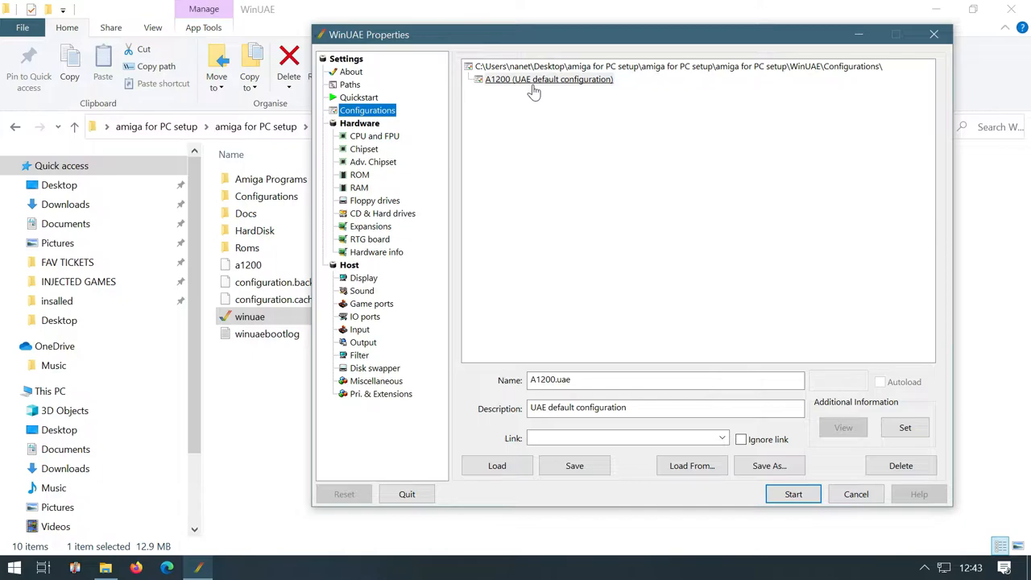
left_click(573, 466)
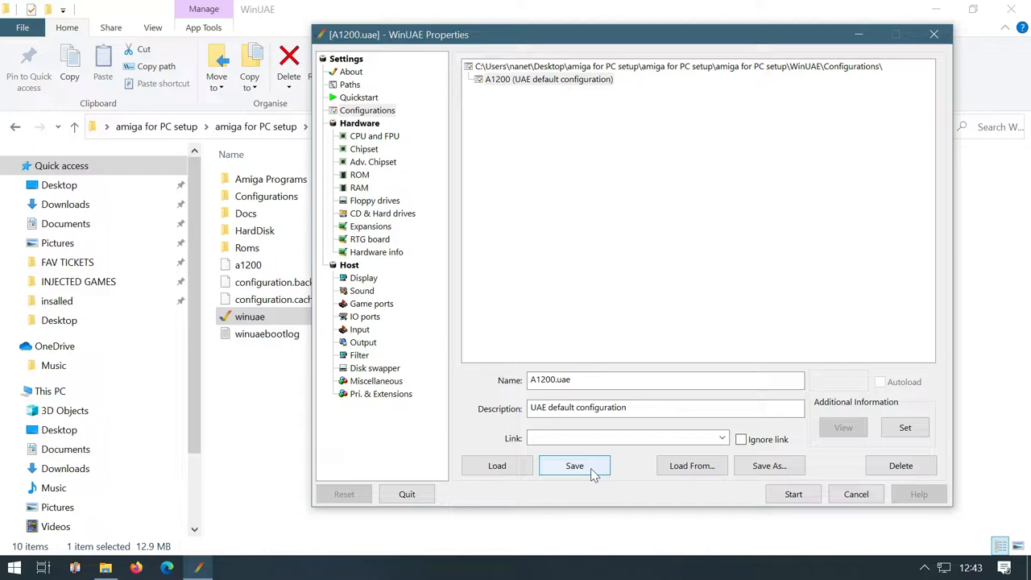
mouse_move(373, 135)
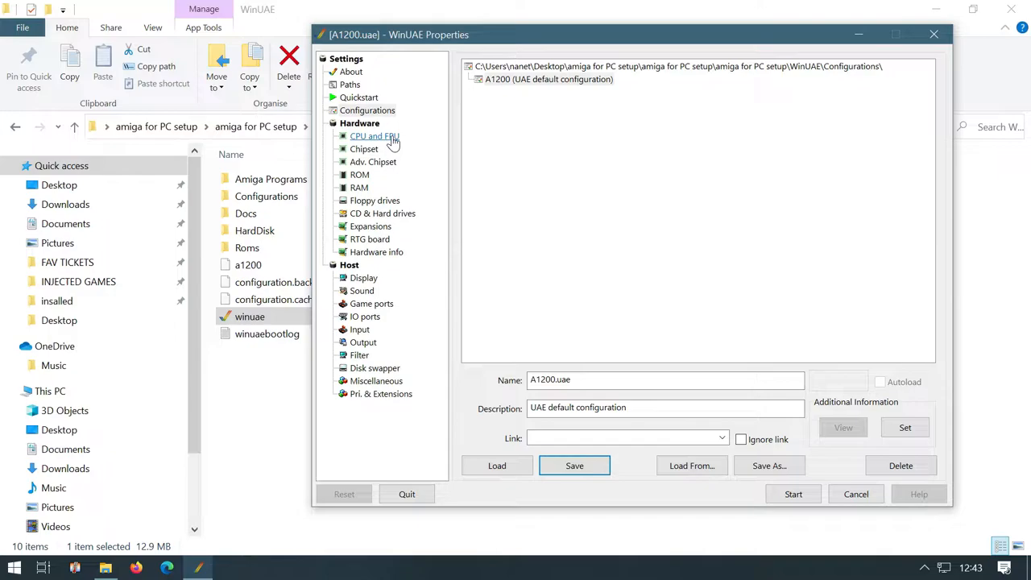
mouse_move(374, 135)
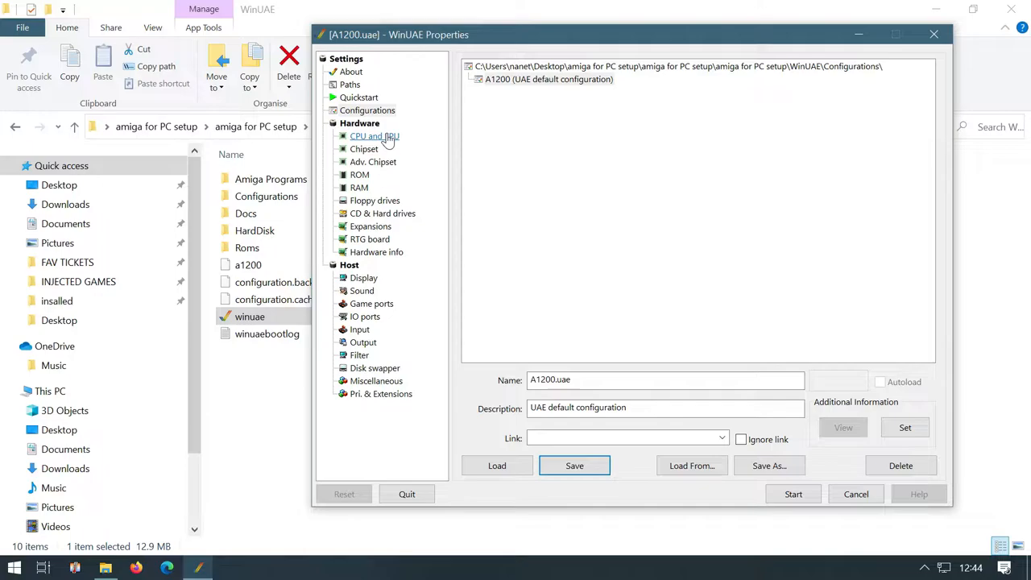
left_click(548, 79)
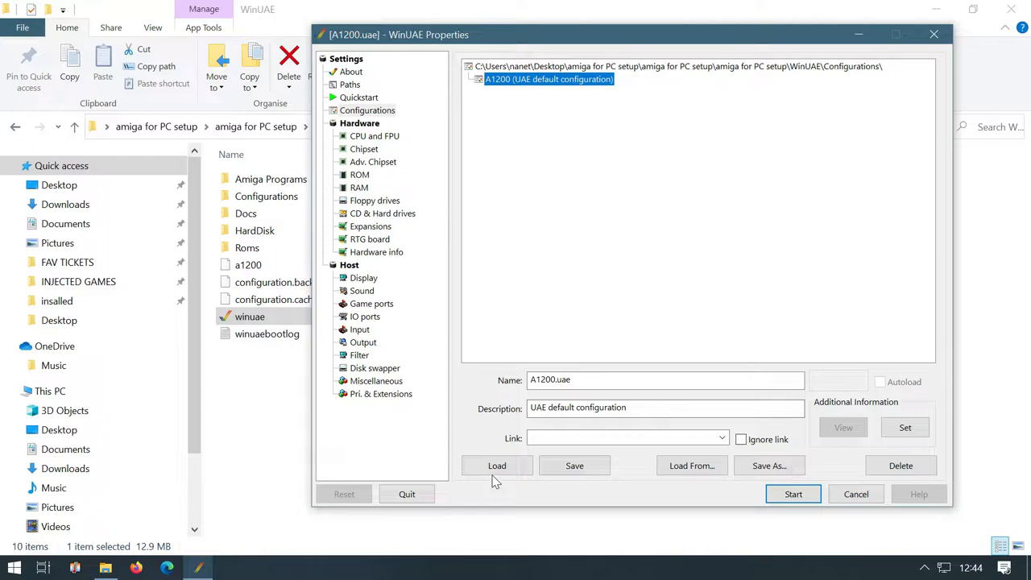
Set CPU emulation speed to fastest possible, then view the AGA chipset settings
left_click(374, 135)
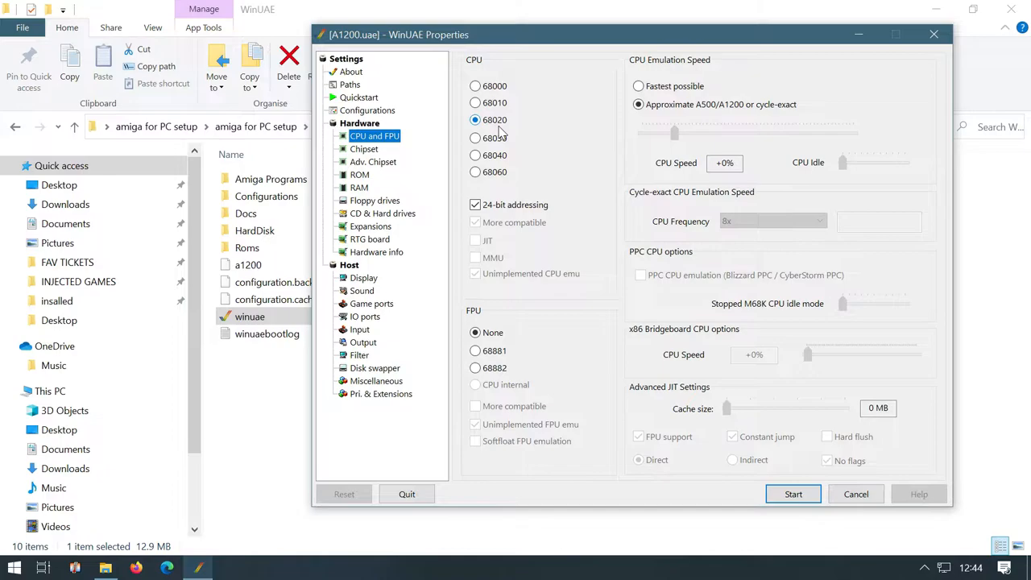
left_click(638, 87)
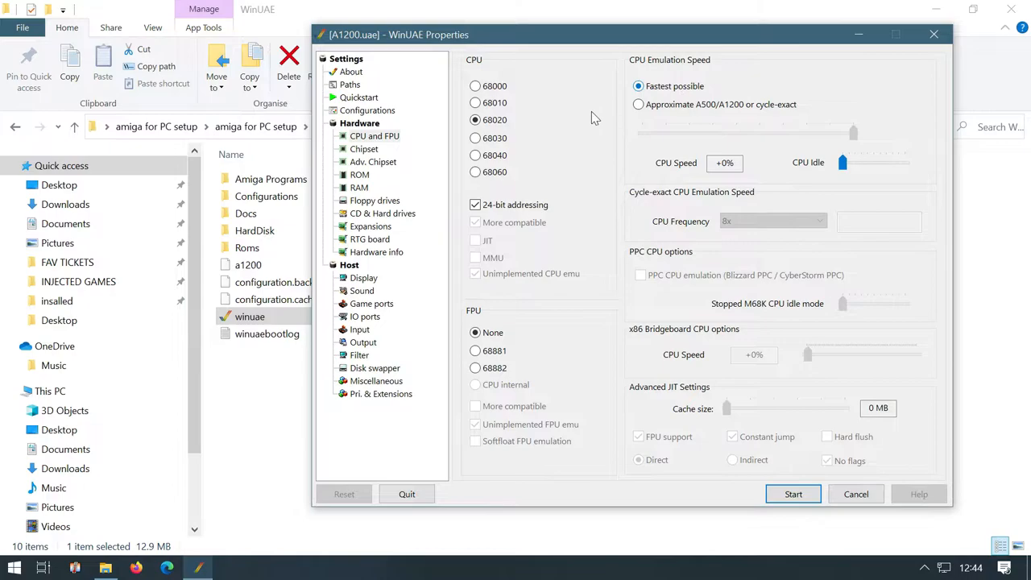
left_click(364, 148)
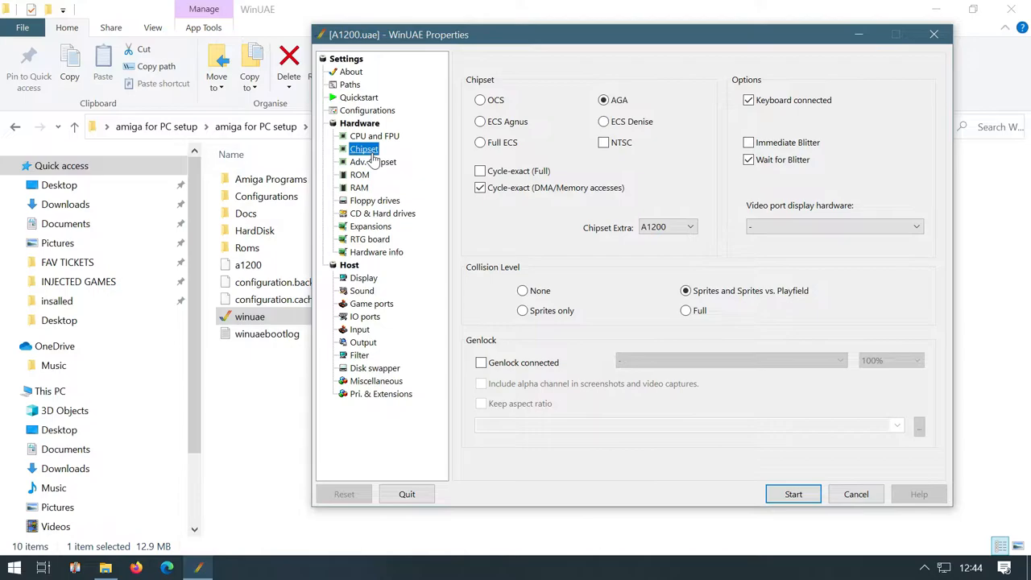
Turn off cycle-exact DMA/memory-access emulation for the AGA chipset and move to ROM settings
left_click(480, 186)
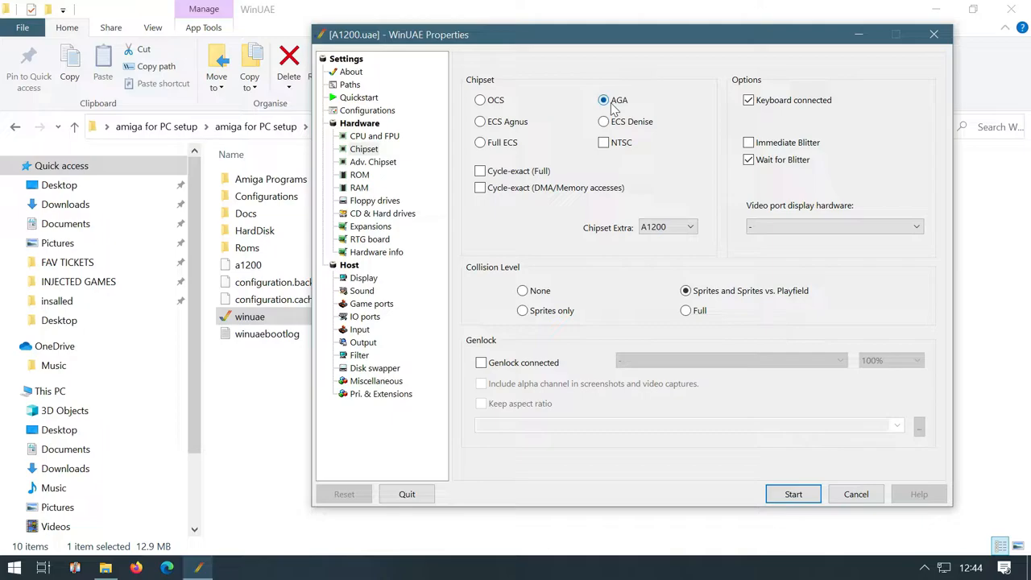
left_click(374, 161)
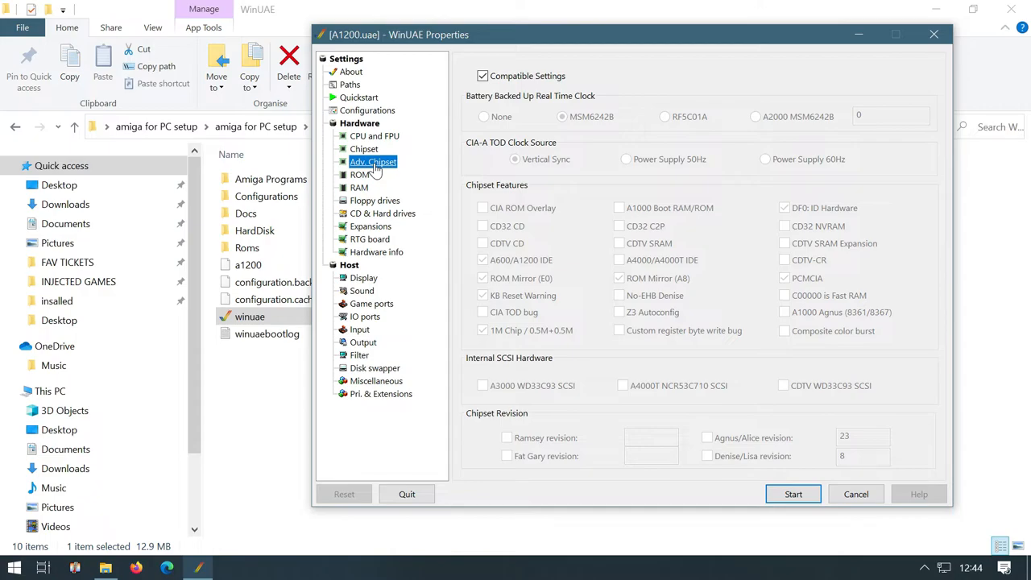
left_click(359, 174)
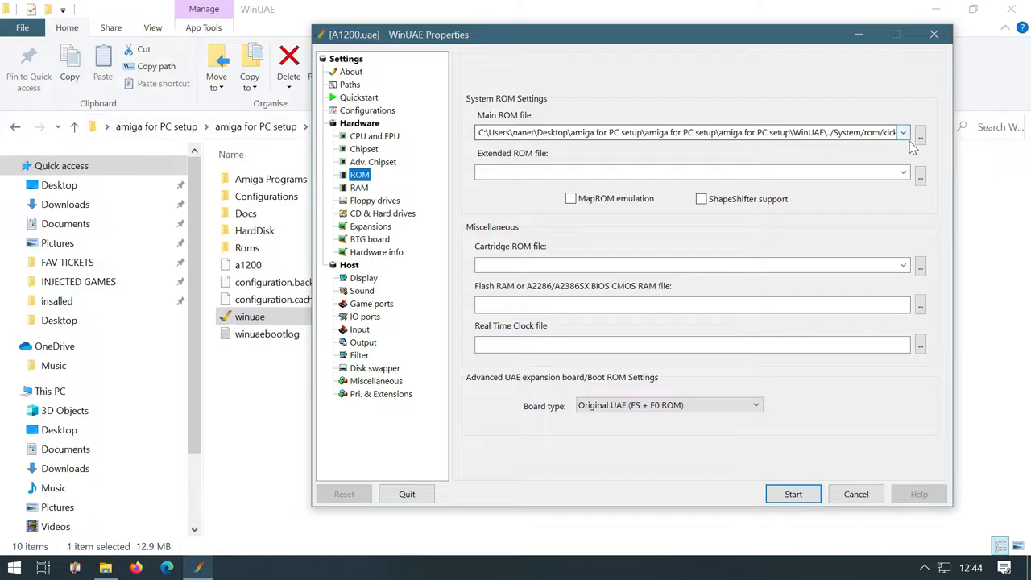
Choose Kickstart v3.1 rev 40.68 (A1200) from Roms > KS-ROMs as the main ROM file
left_click(920, 132)
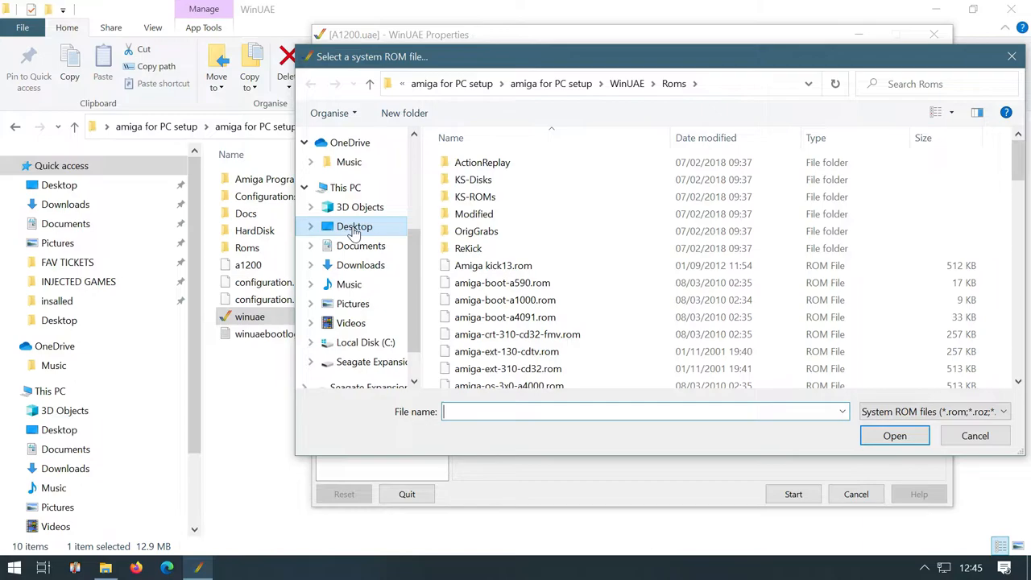
left_click(355, 226)
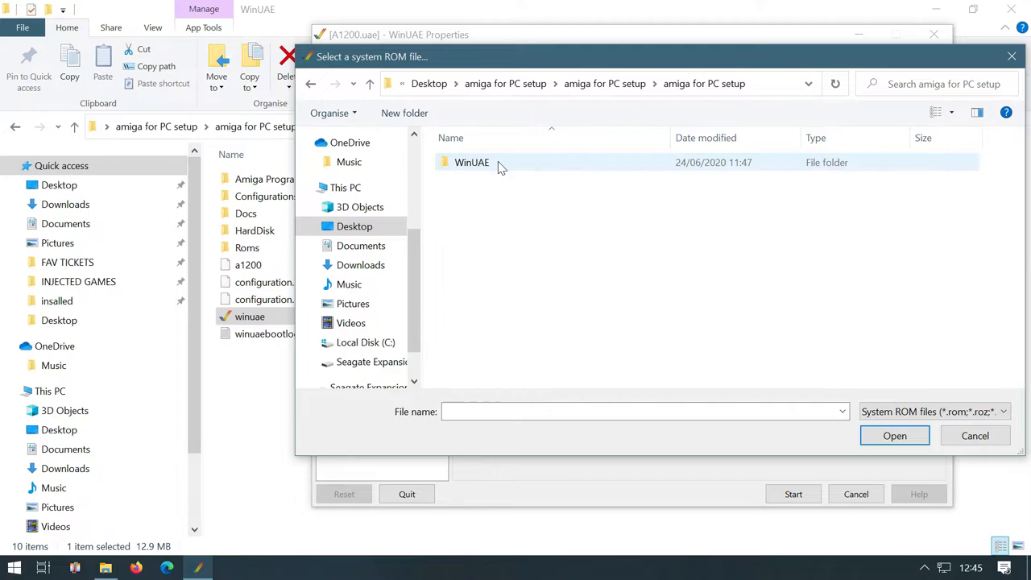
double_click(470, 161)
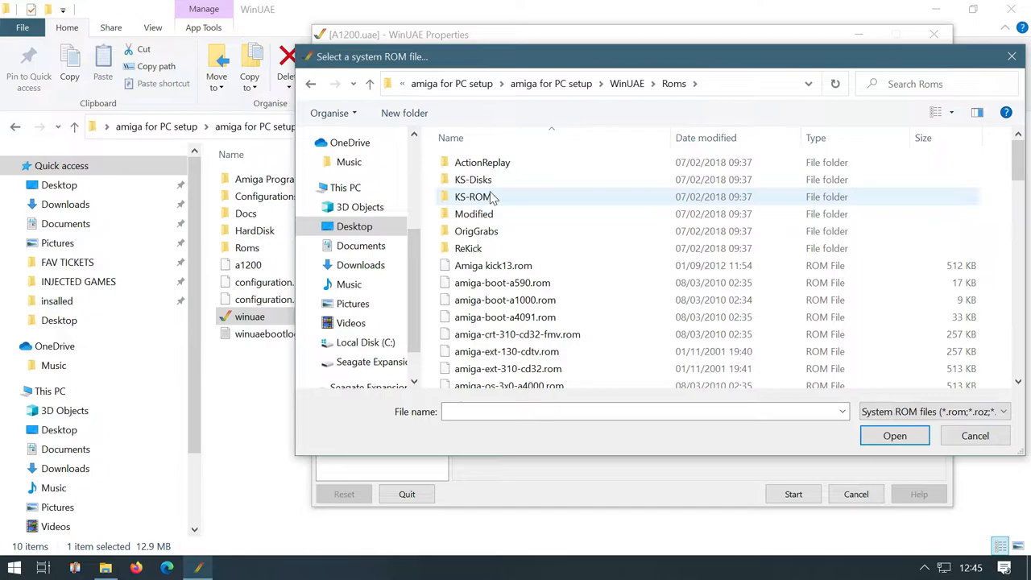
double_click(472, 196)
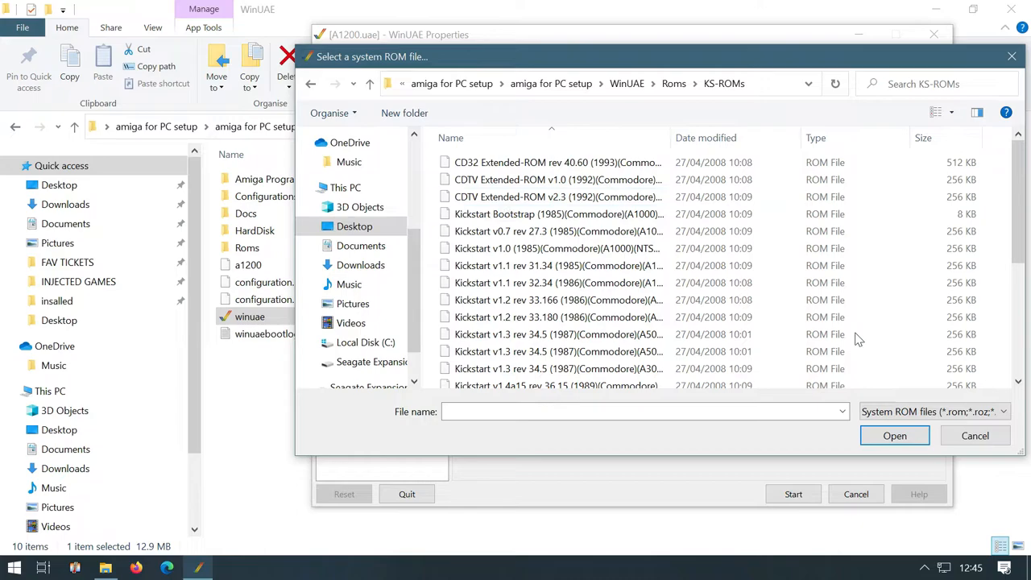
scroll("down", 3)
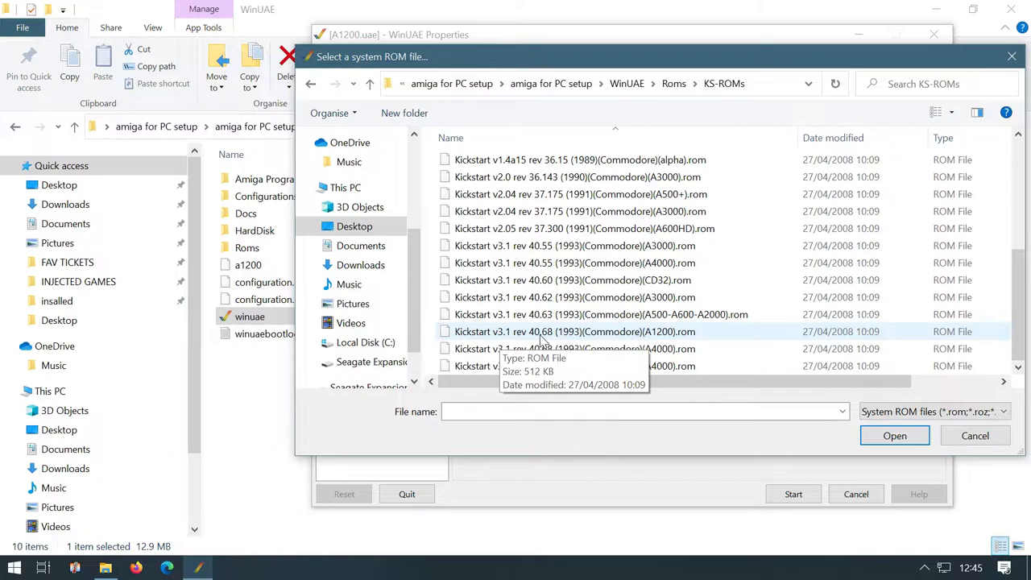
left_click(573, 332)
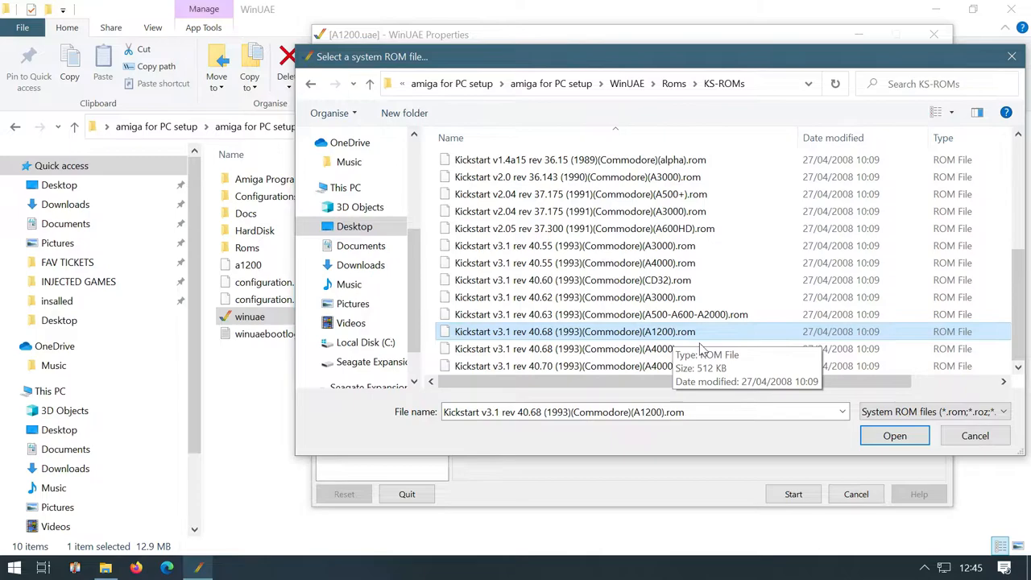
left_click(894, 435)
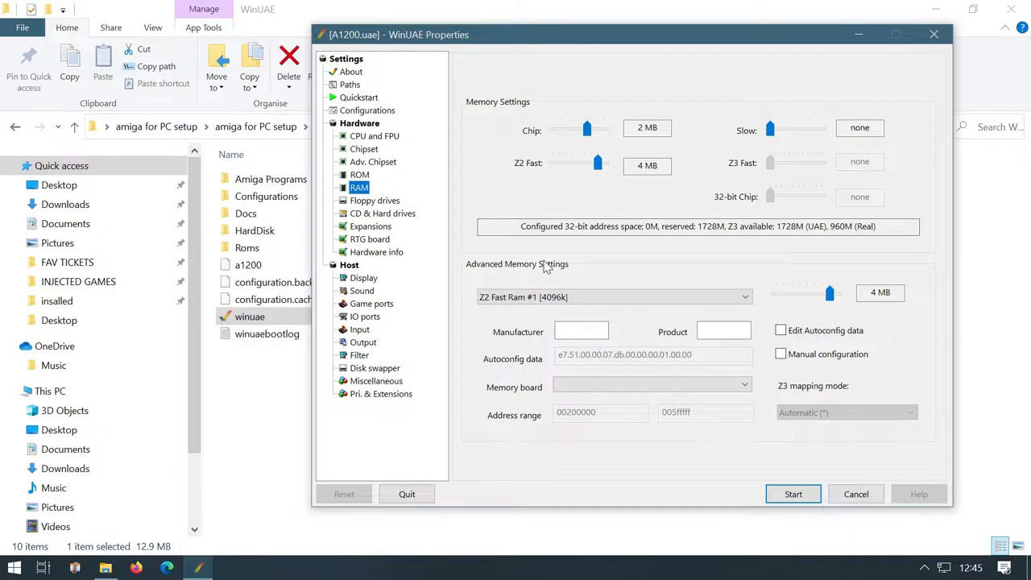
Raise the A1200's Z2 Fast memory from 4 MB to 8 MB in the RAM settings
left_click_drag(770, 129, 809, 129)
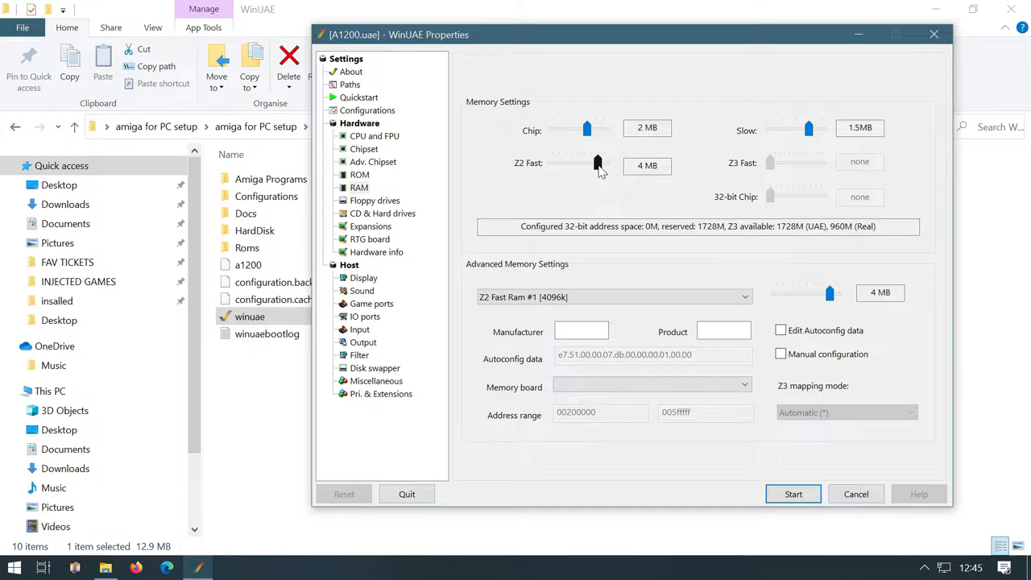
left_click_drag(596, 164, 604, 164)
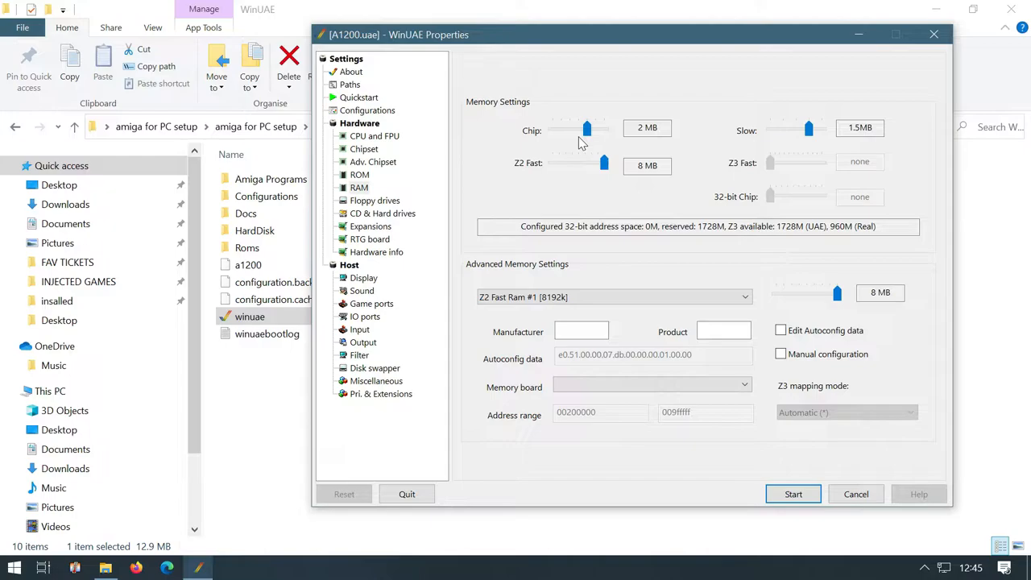
left_click(374, 199)
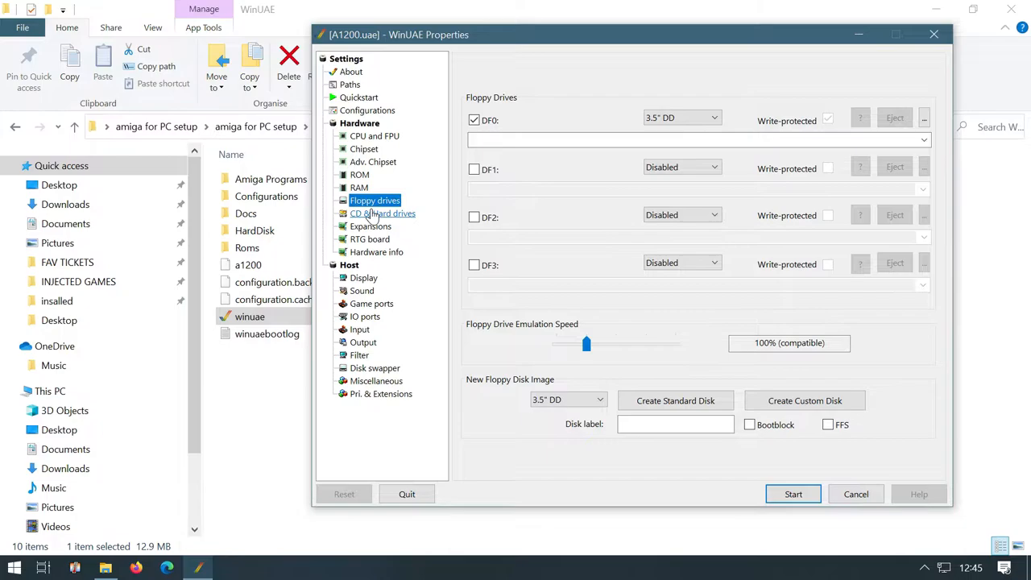
Quit the WinUAE Properties window, leaving the WinUAE folder in File Explorer
left_click(367, 109)
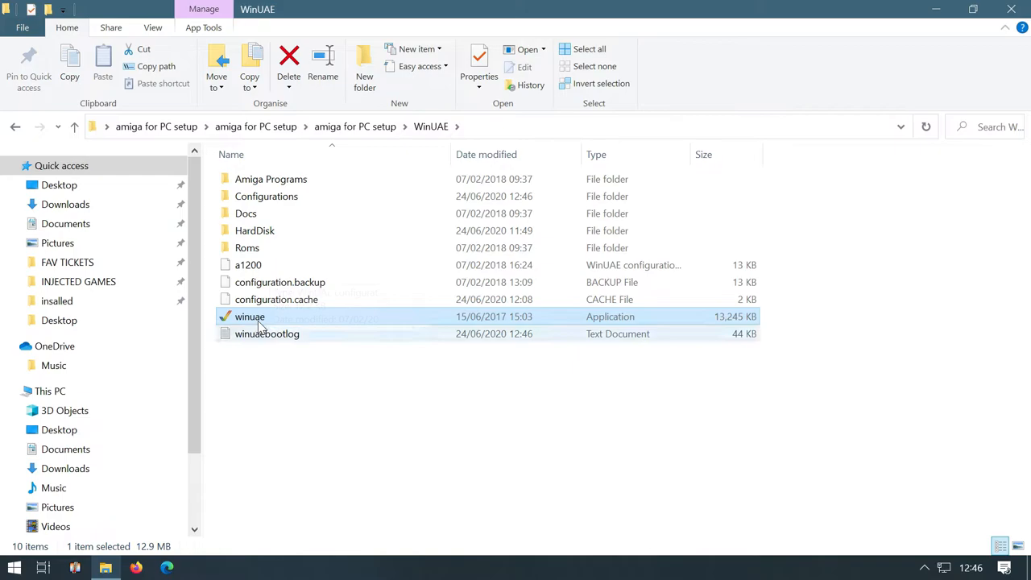
Relaunch winuae.exe and review the Adv. Chipset, Paths and ROM pages before the Configurations list
double_click(249, 316)
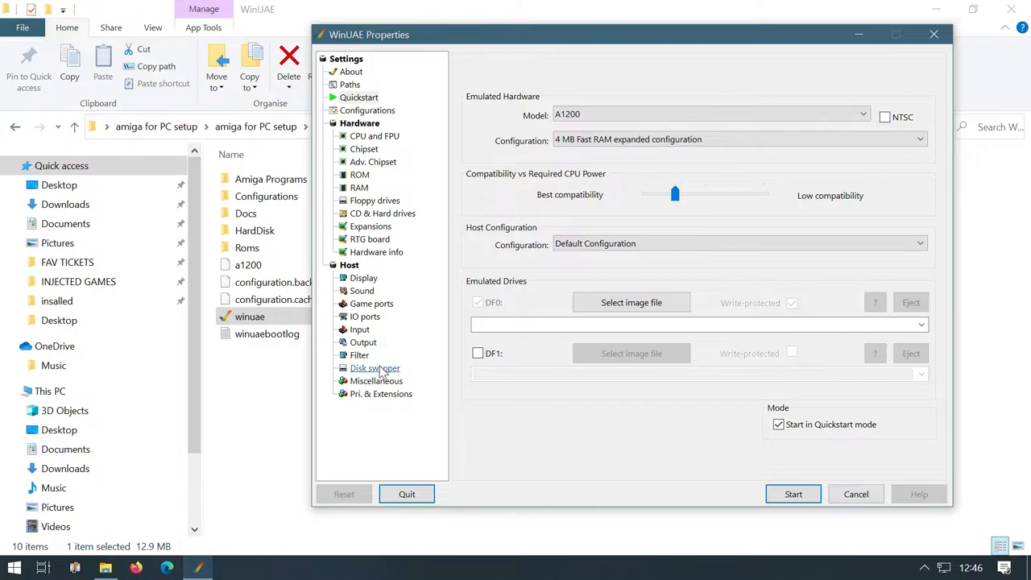
left_click(367, 109)
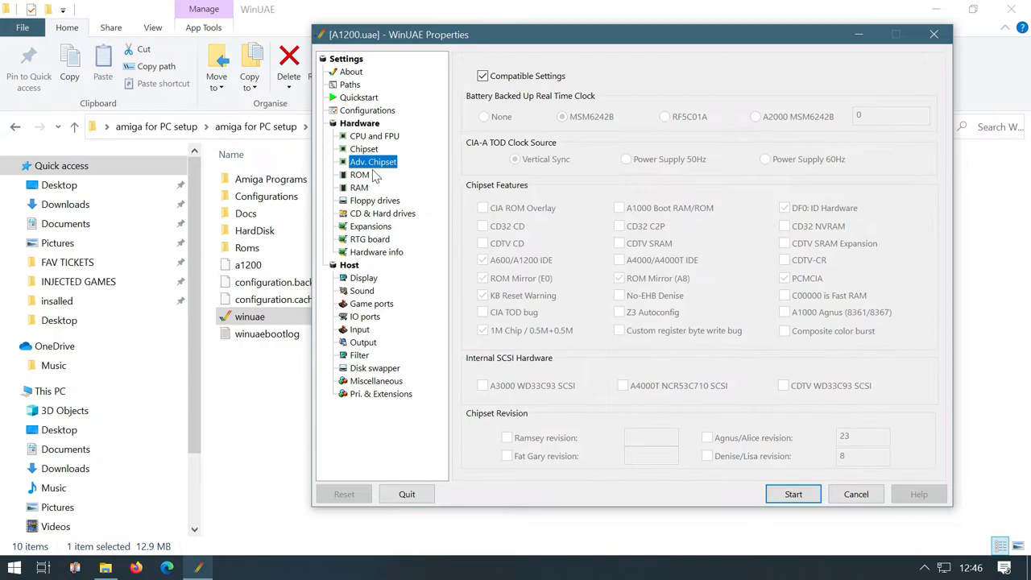
left_click(349, 84)
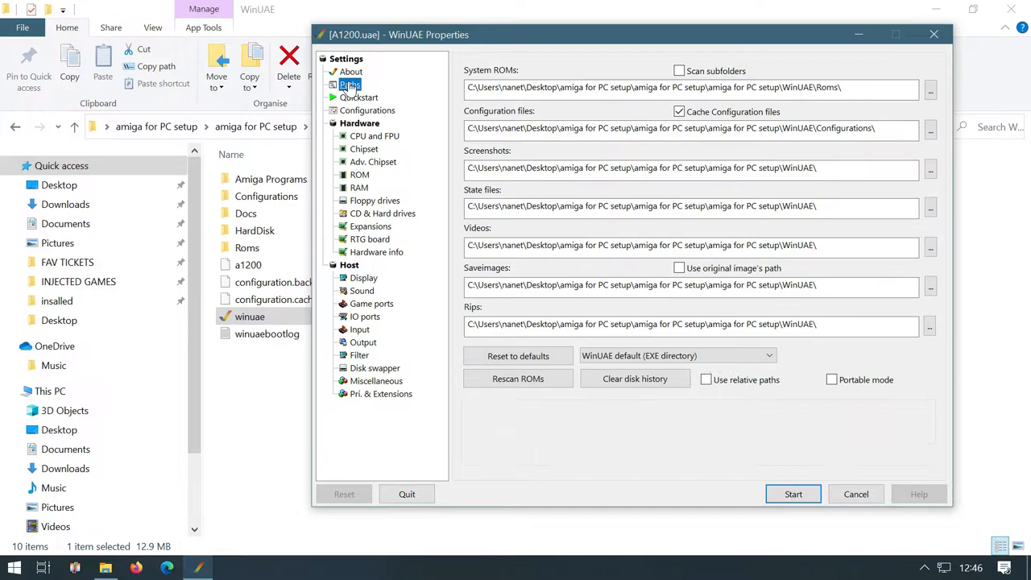
left_click(359, 174)
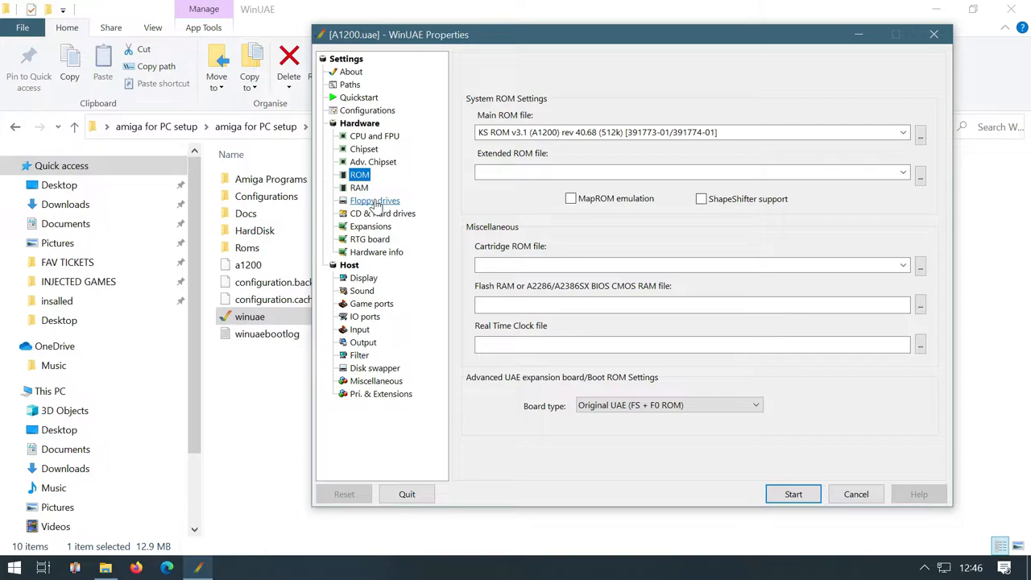
left_click(368, 109)
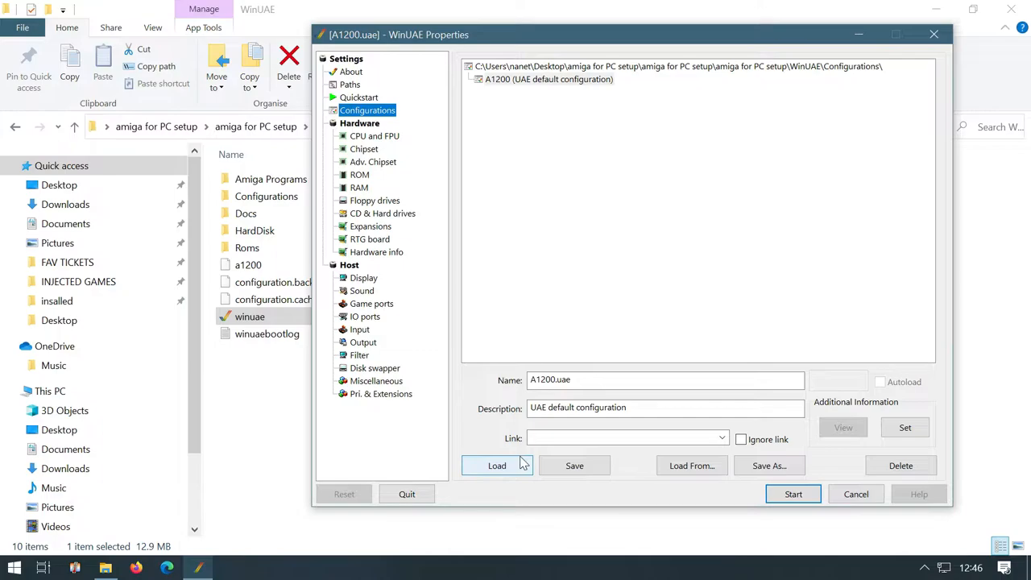
Load the A1200 configuration and show the empty CD & Hard drives list
left_click(384, 212)
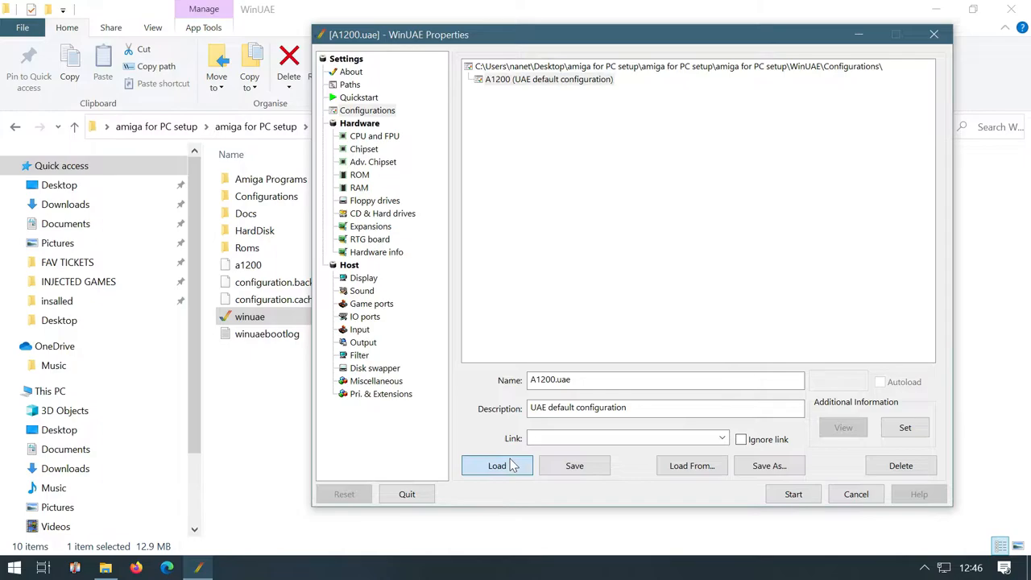
left_click(383, 213)
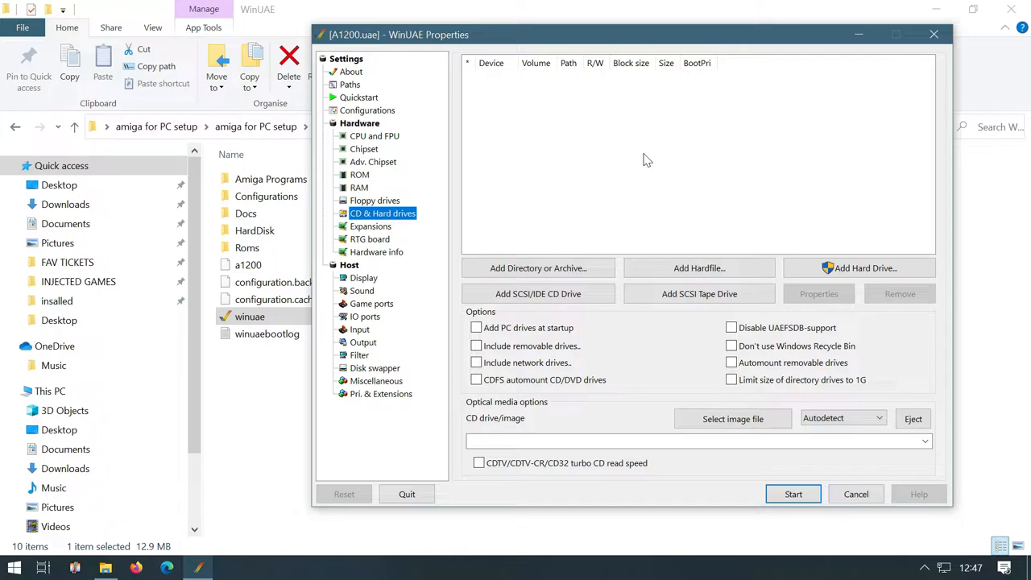
Start the emulation, then return to the properties with DF0 enabled as a 3.5" DD drive
left_click(792, 493)
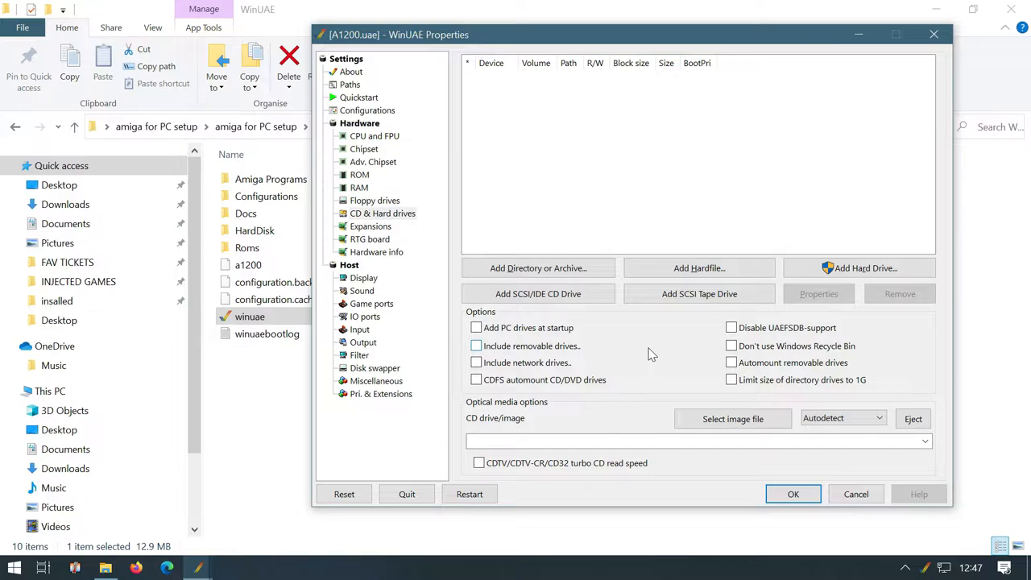
left_click(374, 200)
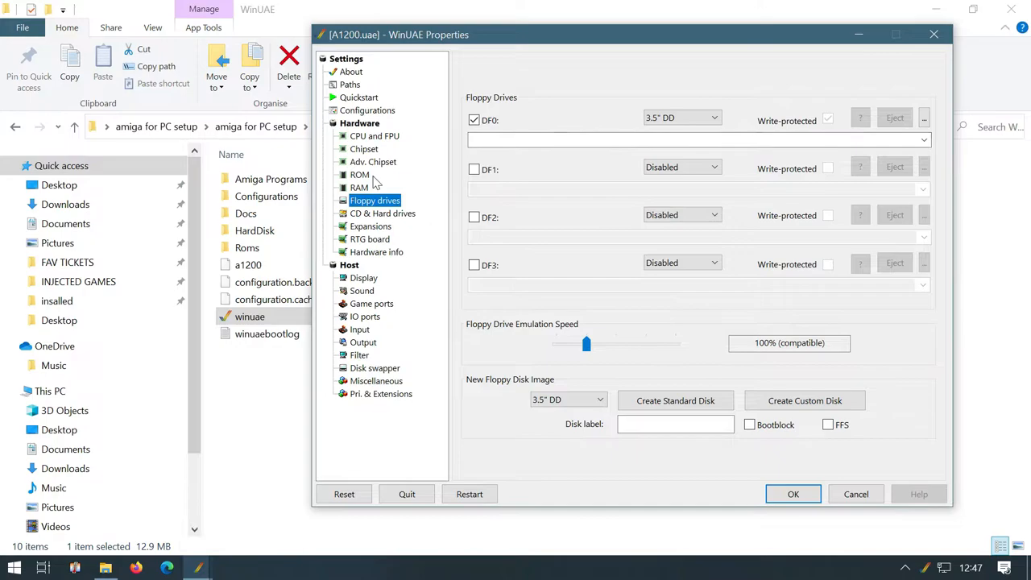
mouse_move(503, 191)
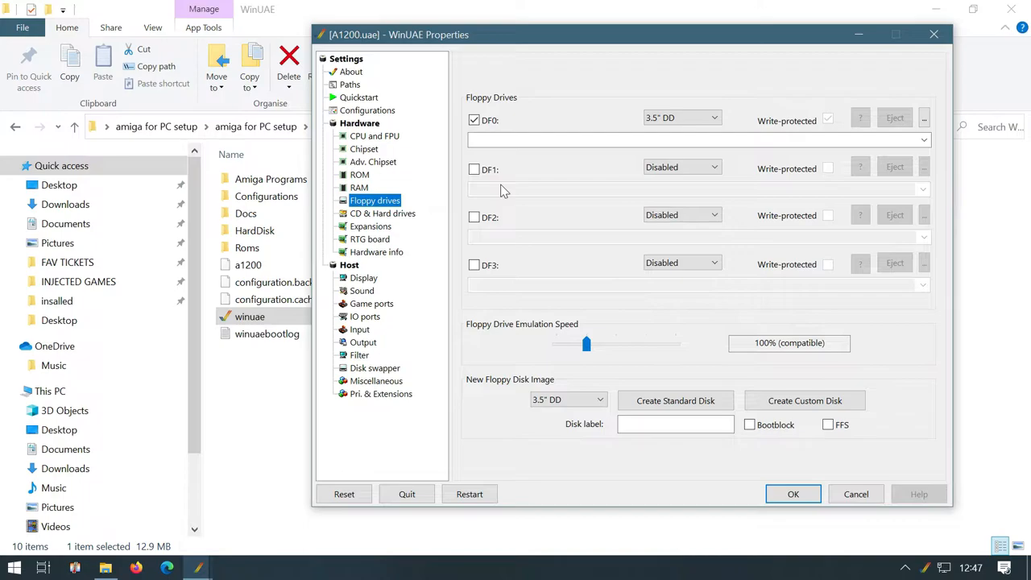
mouse_move(412, 225)
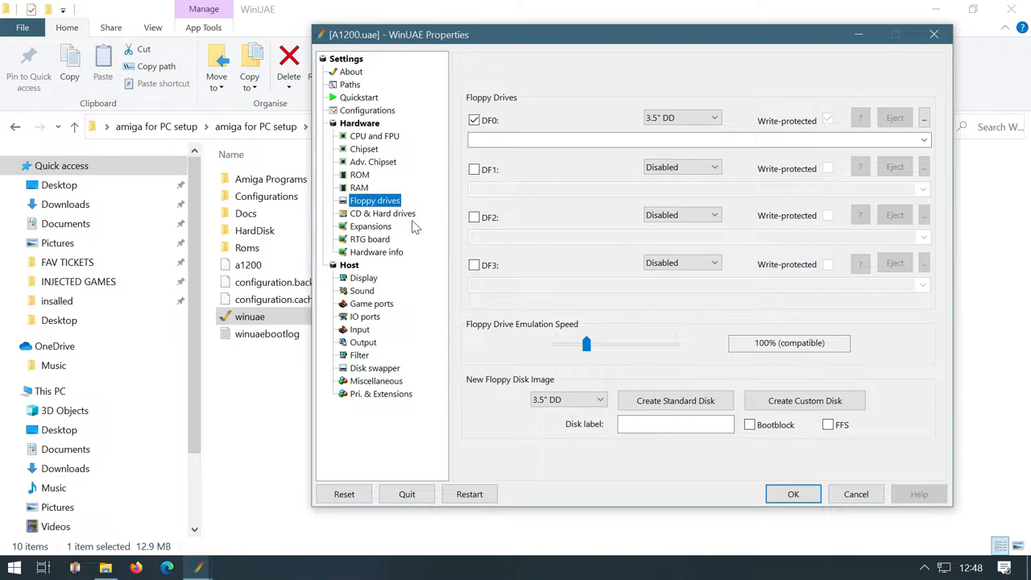
Return to the CD & Hard drives settings, still with no drives attached
left_click(384, 212)
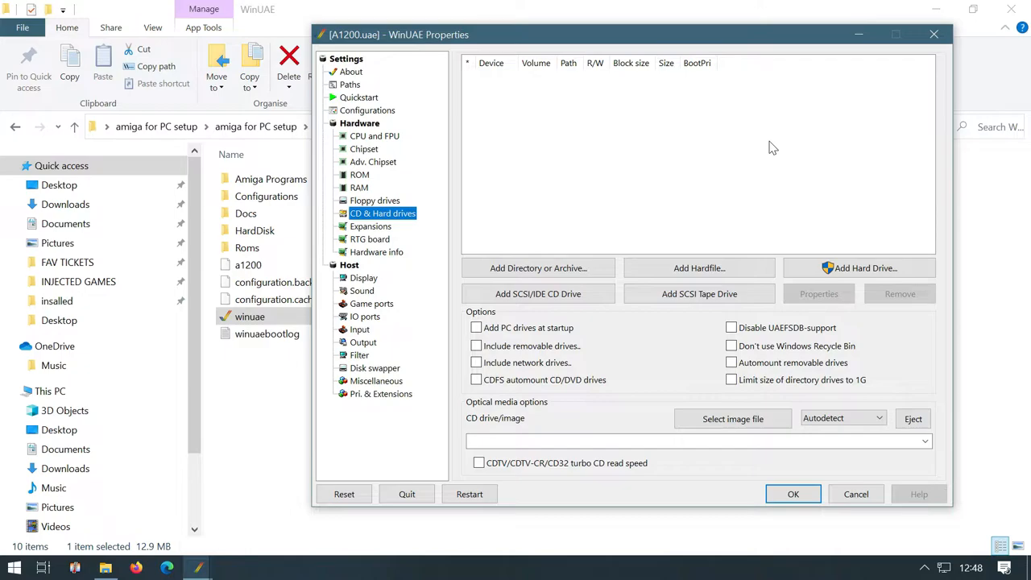
Attach the HDF from the WinUAE folder as an IDE:0 hardfile named DH0
left_click(368, 109)
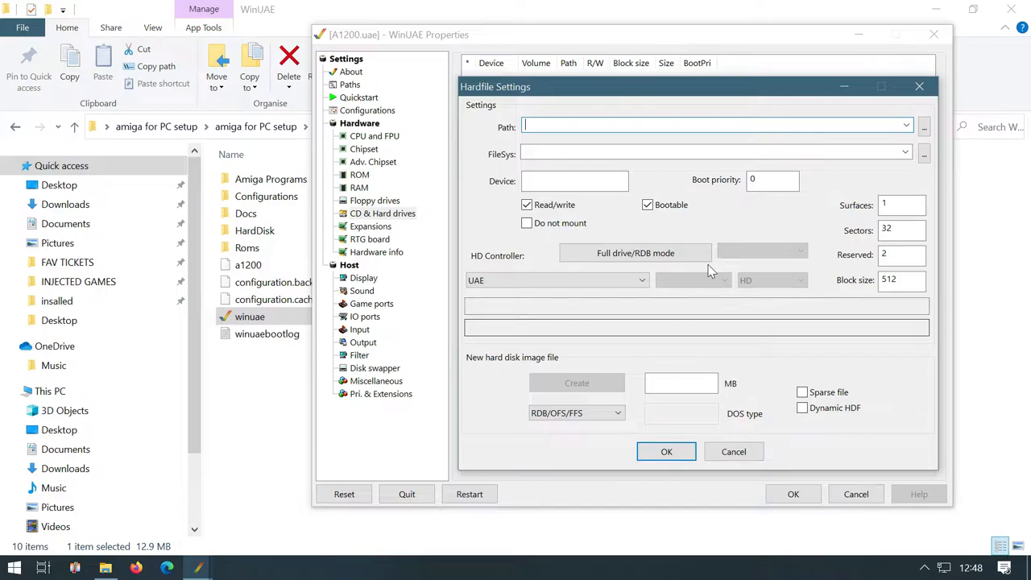
left_click(925, 125)
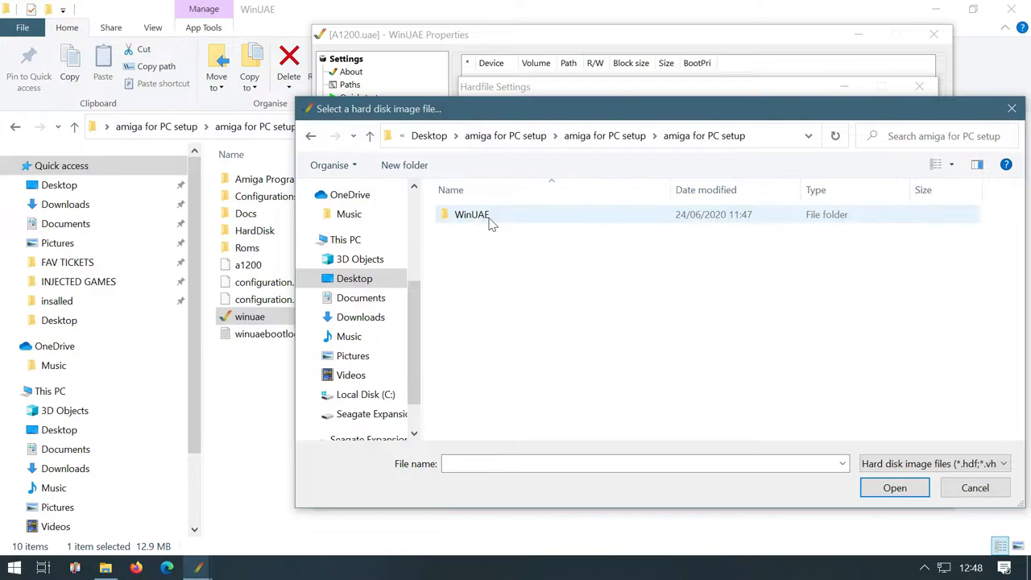
double_click(471, 214)
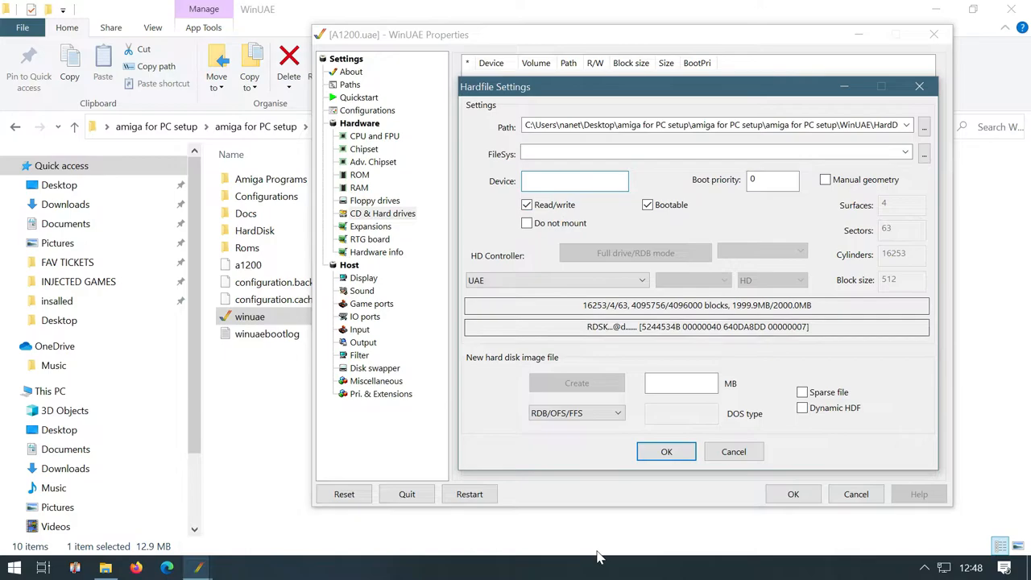
type("DH0")
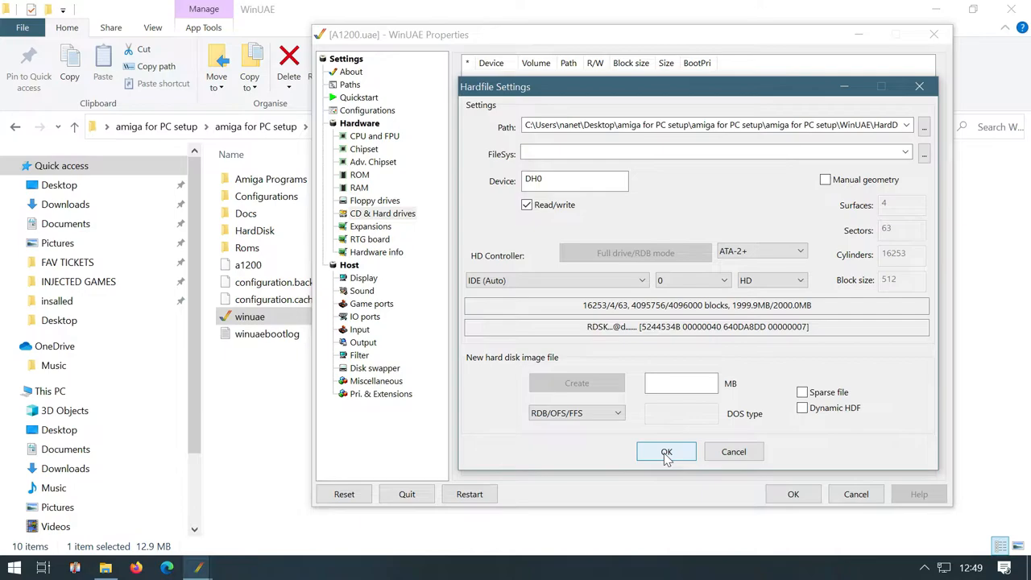
left_click(667, 452)
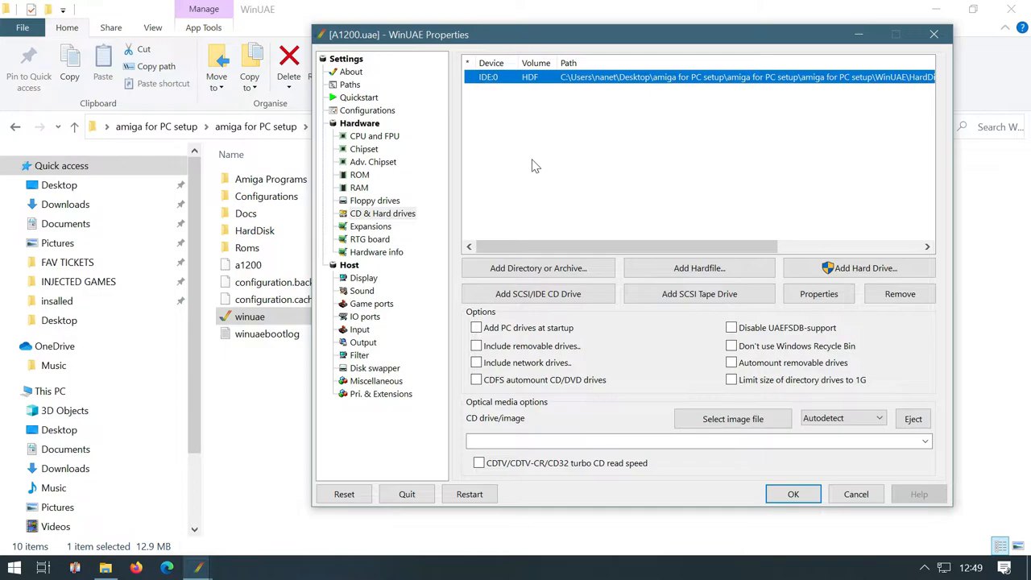
Quit and relaunch WinUAE, confirming the IDE0 hardfile is still listed under CD & Hard drives
left_click(367, 109)
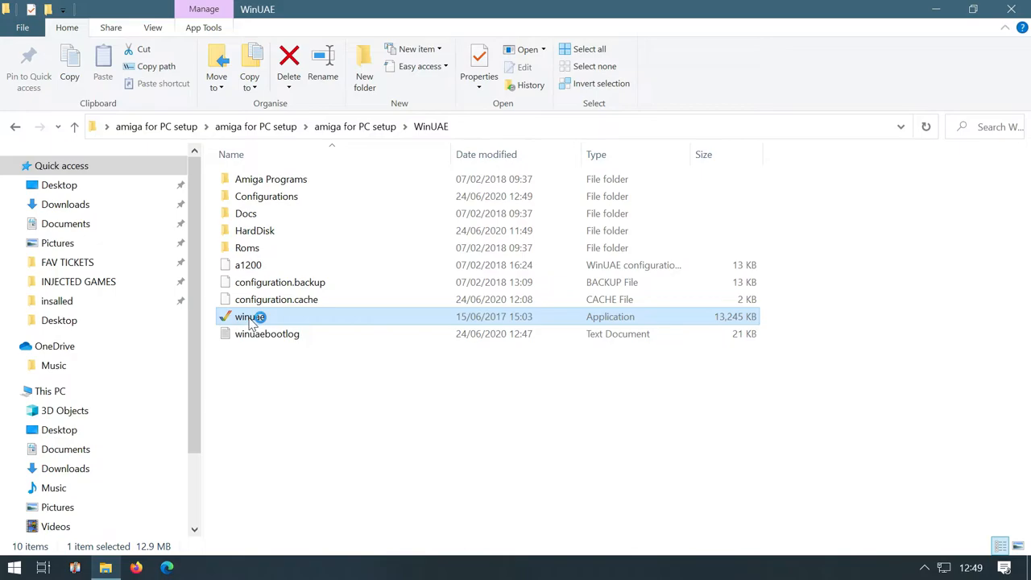
double_click(251, 316)
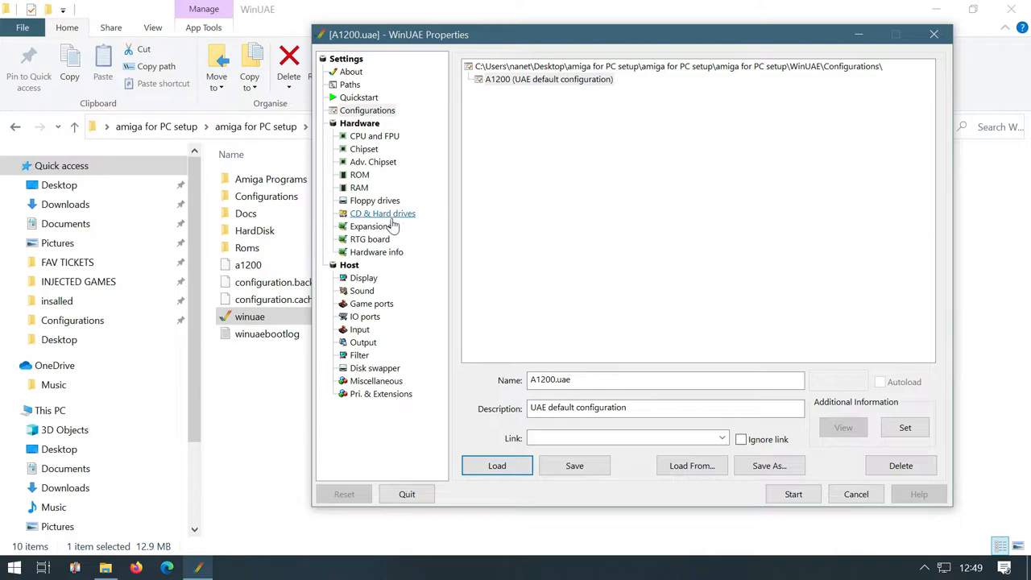
left_click(381, 213)
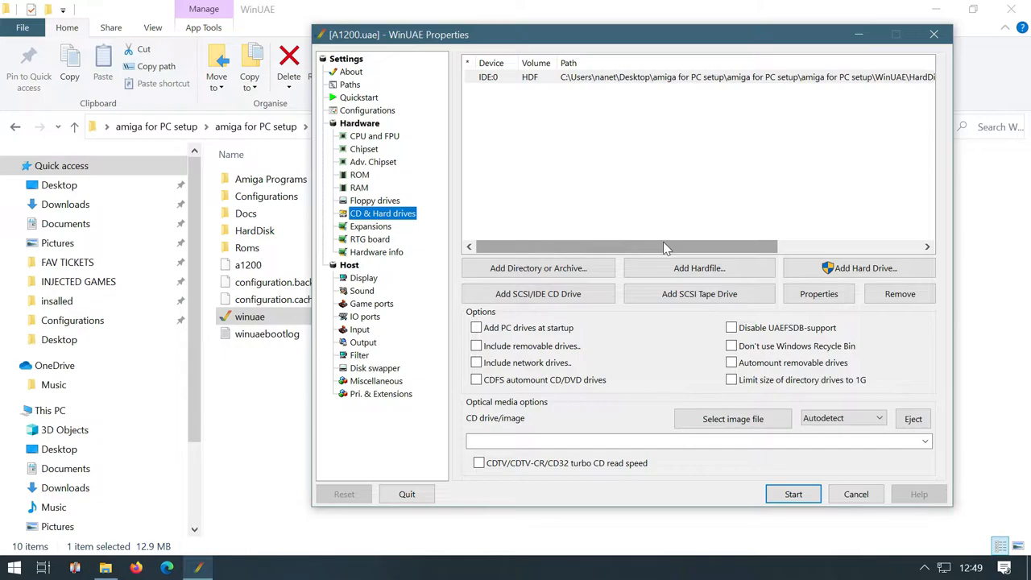
left_click(365, 277)
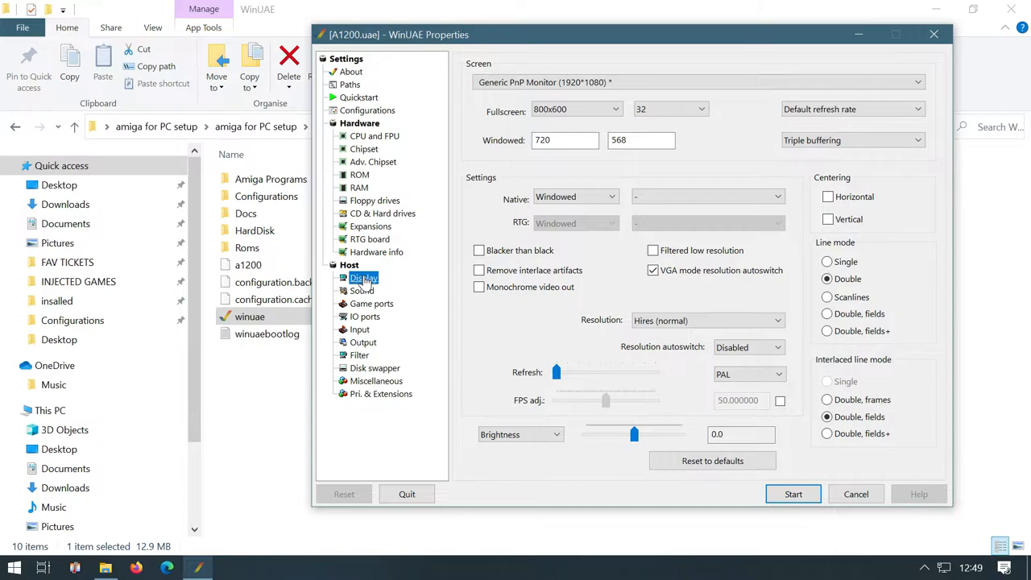
left_click(575, 196)
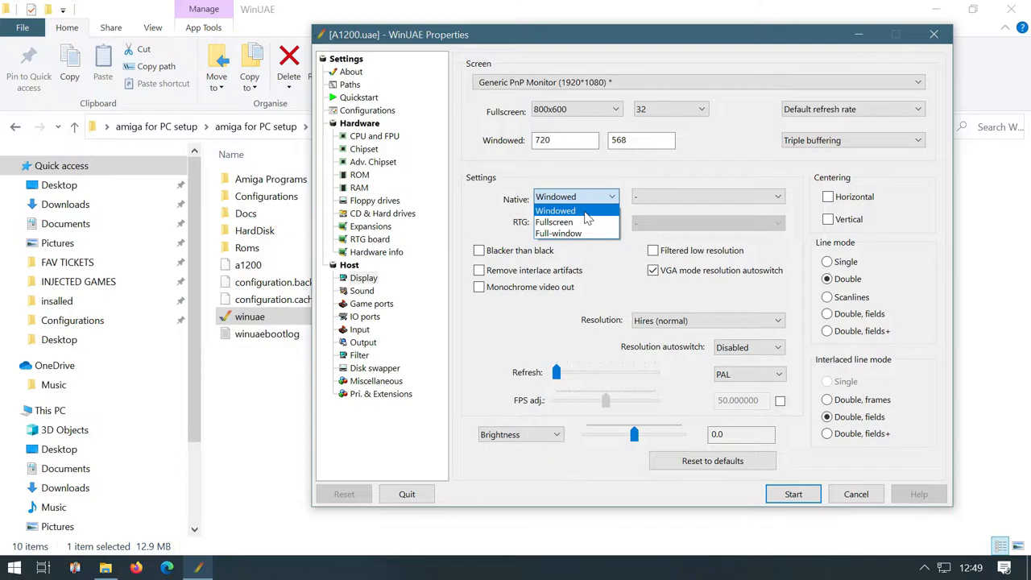
mouse_move(557, 232)
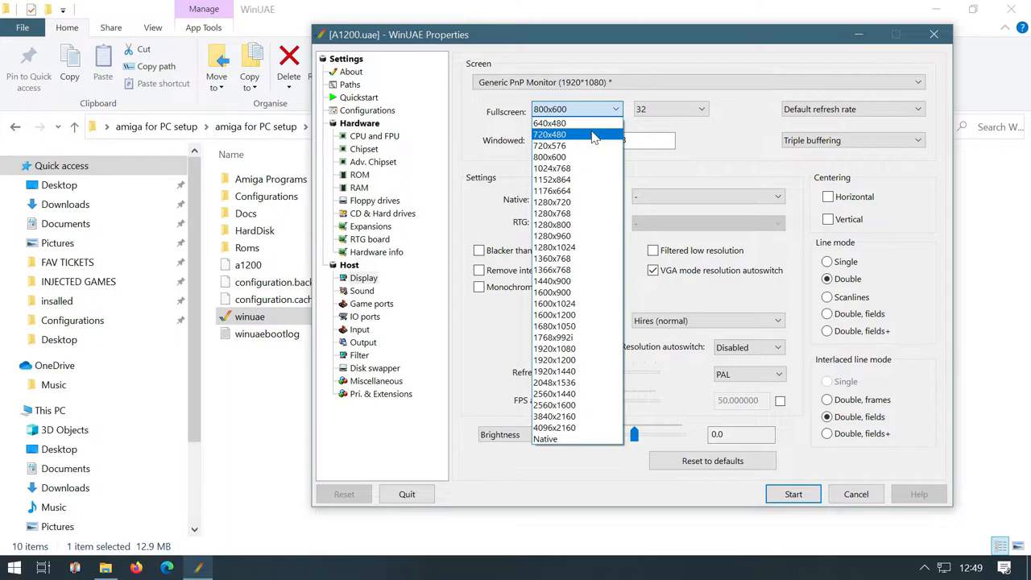
left_click(384, 213)
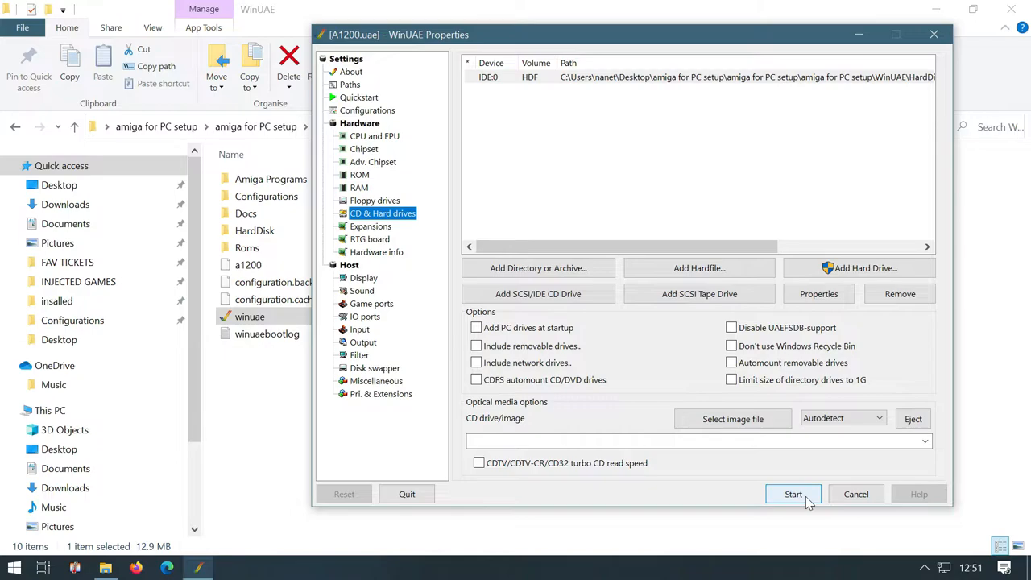
Boot the A1200 into Classic Workbench and capture the mouse inside the emulated Amiga
left_click(793, 493)
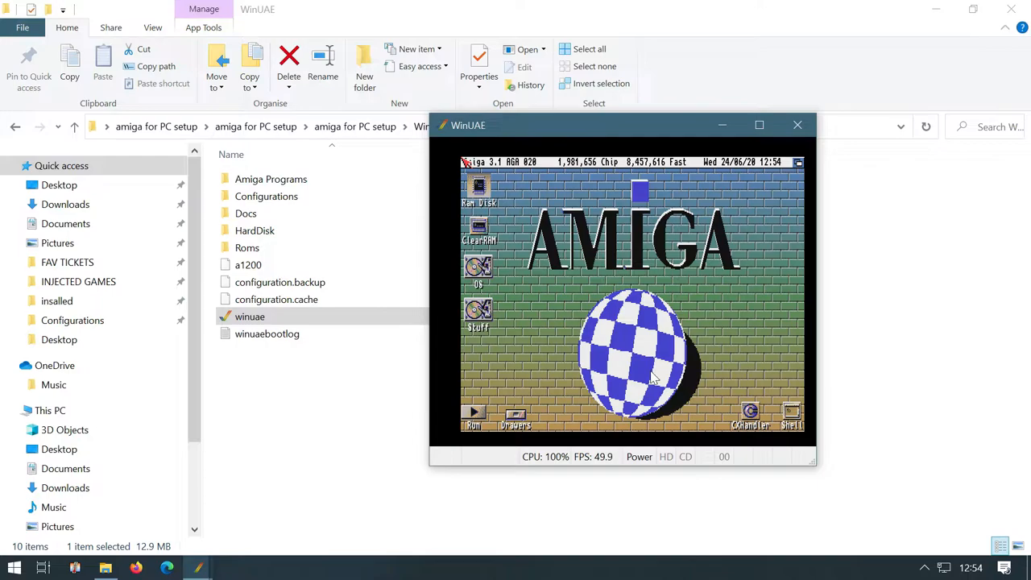
left_click(652, 377)
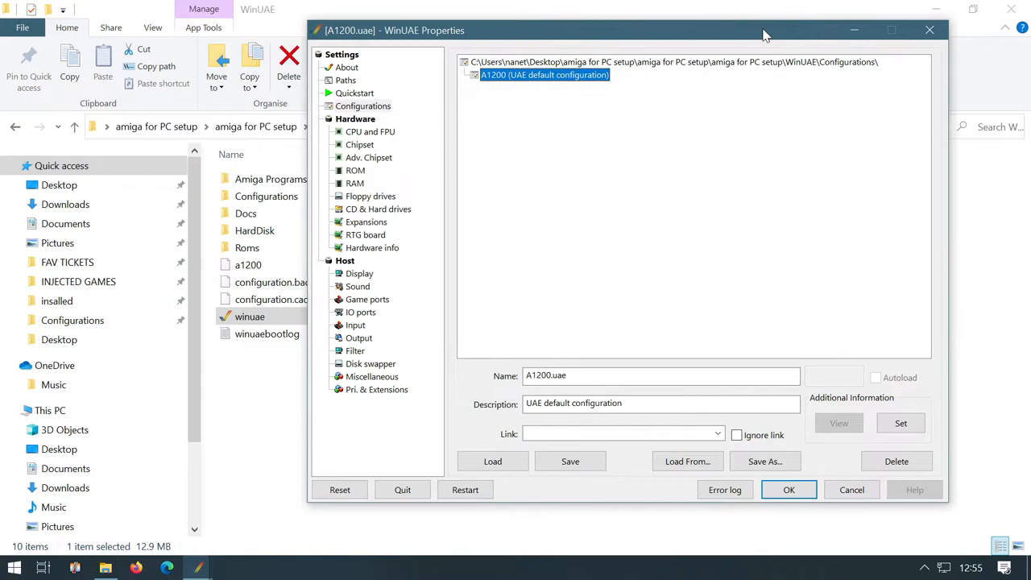
left_click(789, 489)
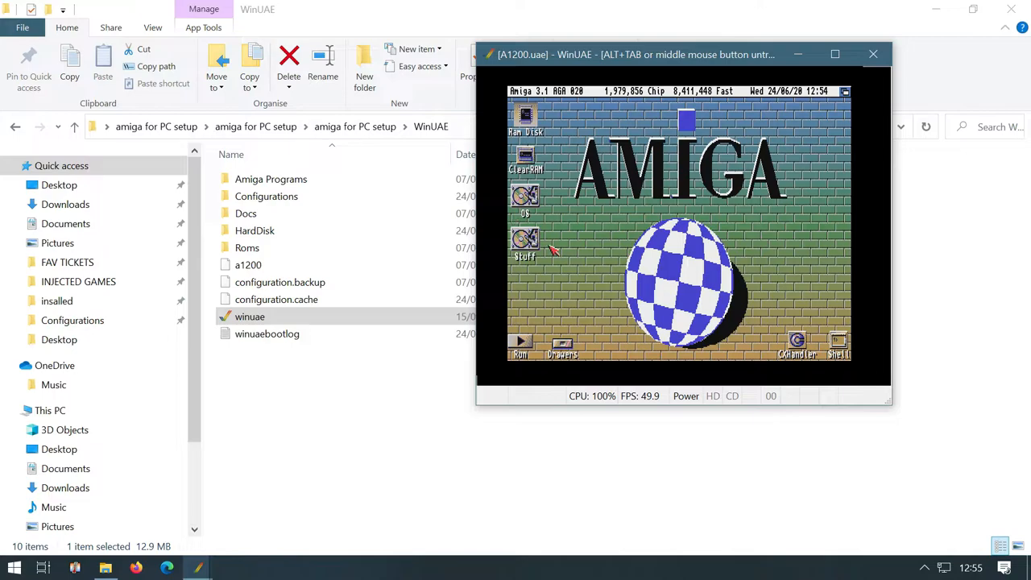
mouse_move(531, 277)
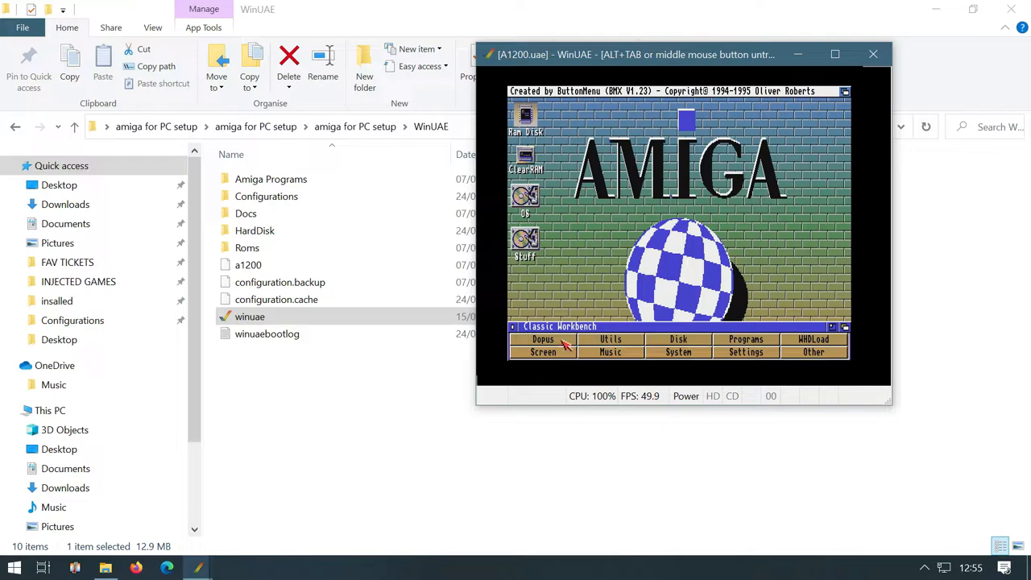
mouse_move(699, 325)
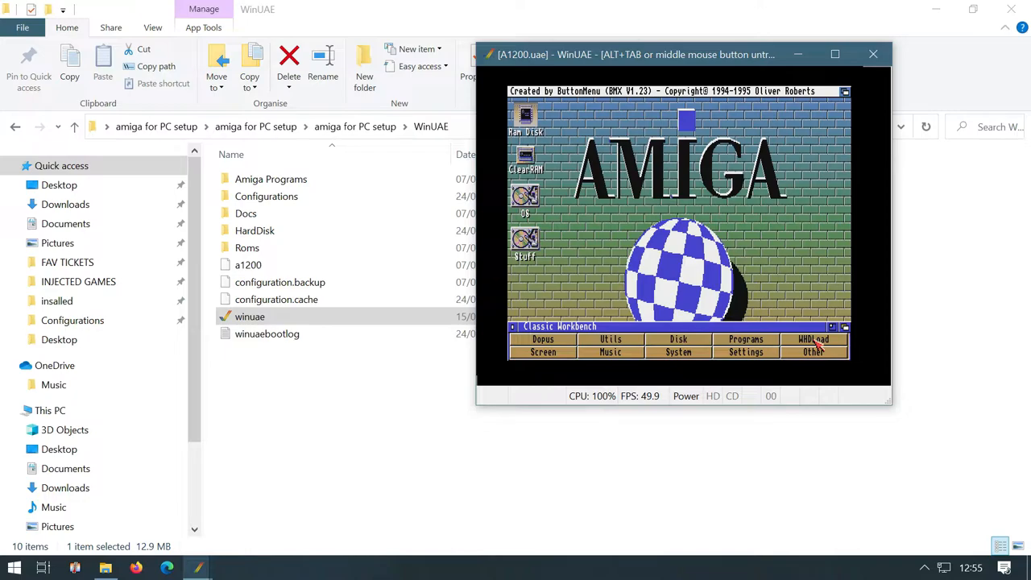
Launch iGame from the ButtonMenu's WHDLoad choices, listing 465 games
left_click(812, 338)
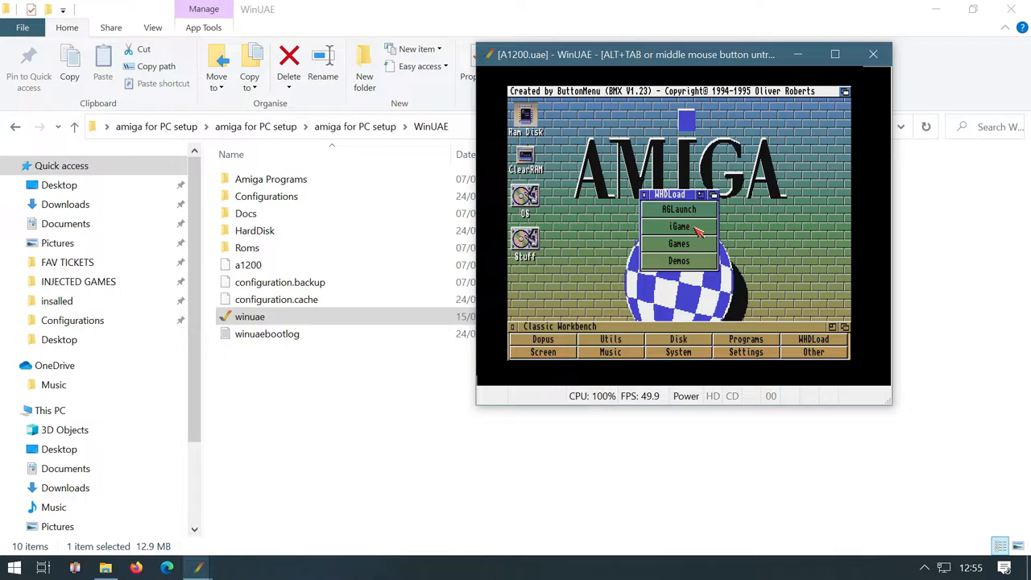
left_click(679, 225)
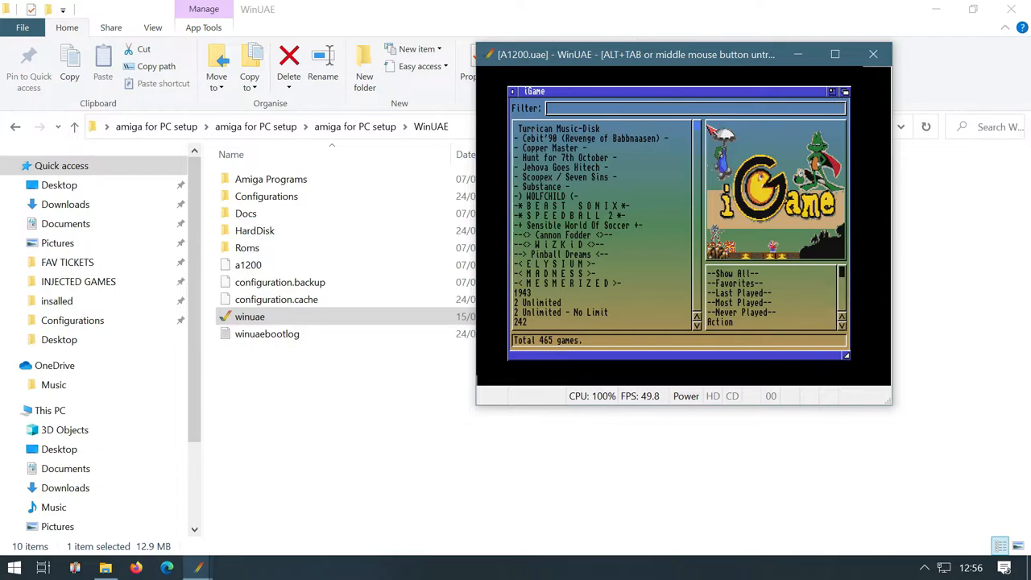
double_click(564, 254)
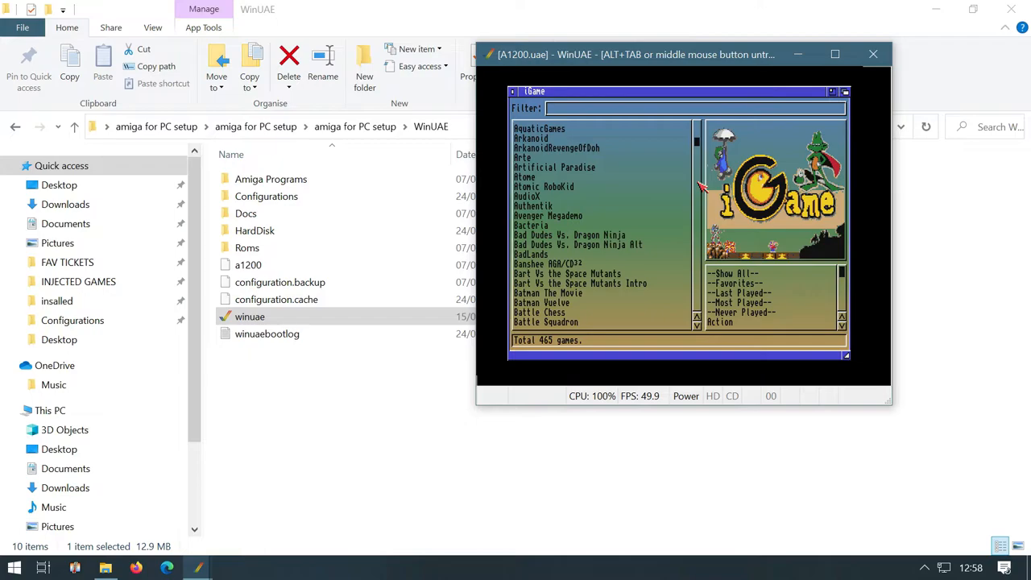
scroll("down", 3)
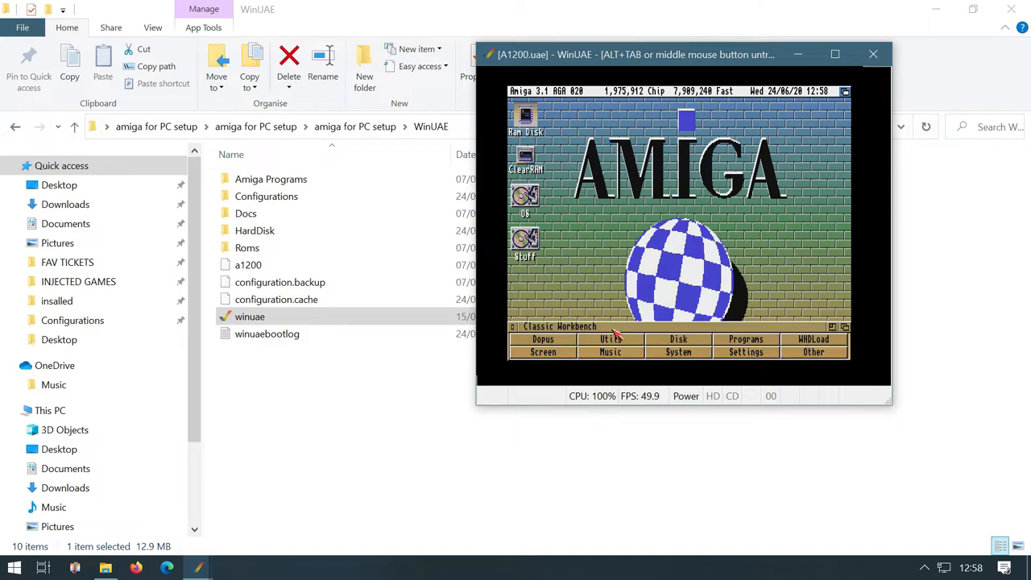
Open the Stuff drawer and the Protracker_v3.62 drawer inside it
double_click(526, 242)
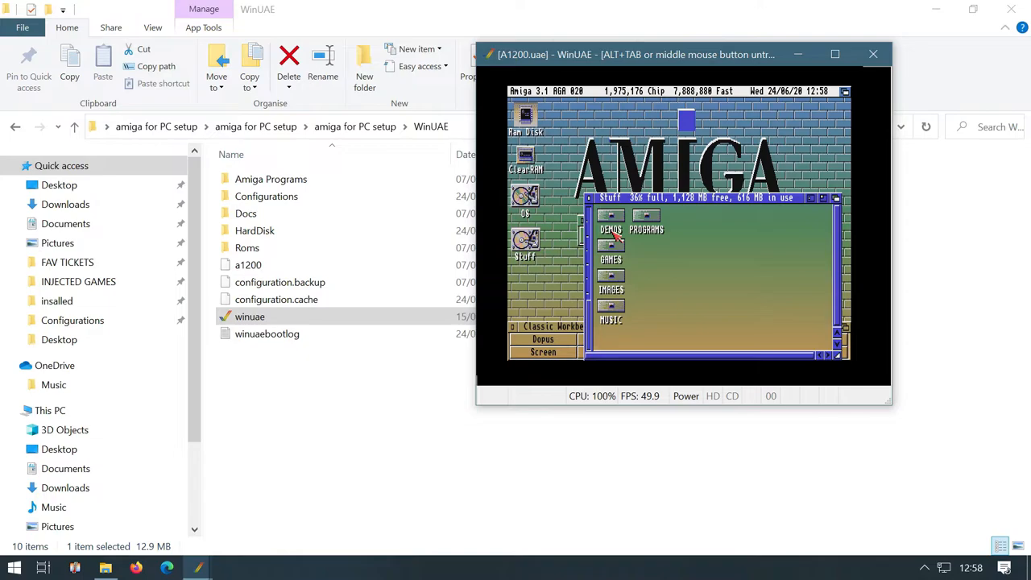
double_click(610, 314)
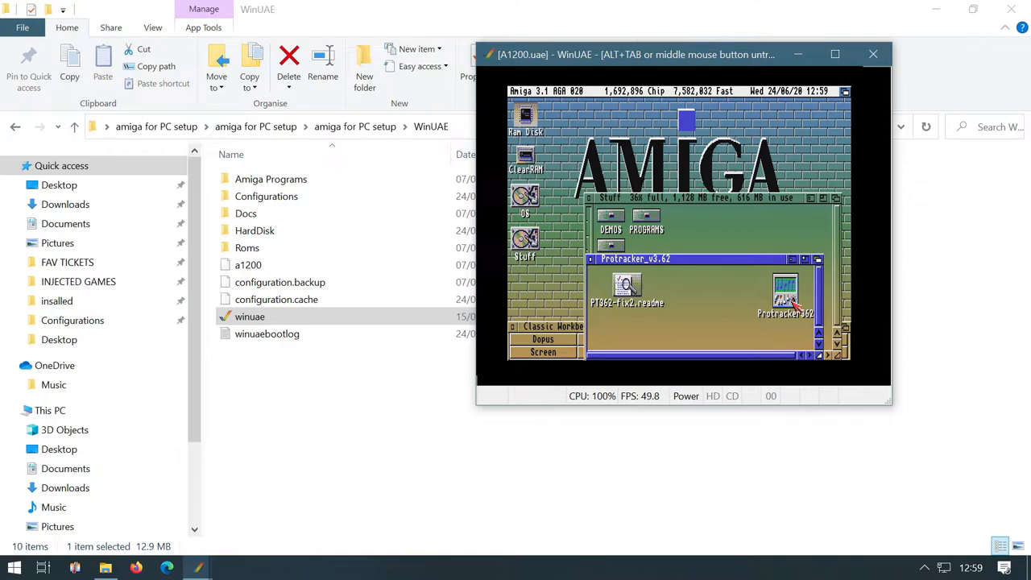
mouse_move(770, 287)
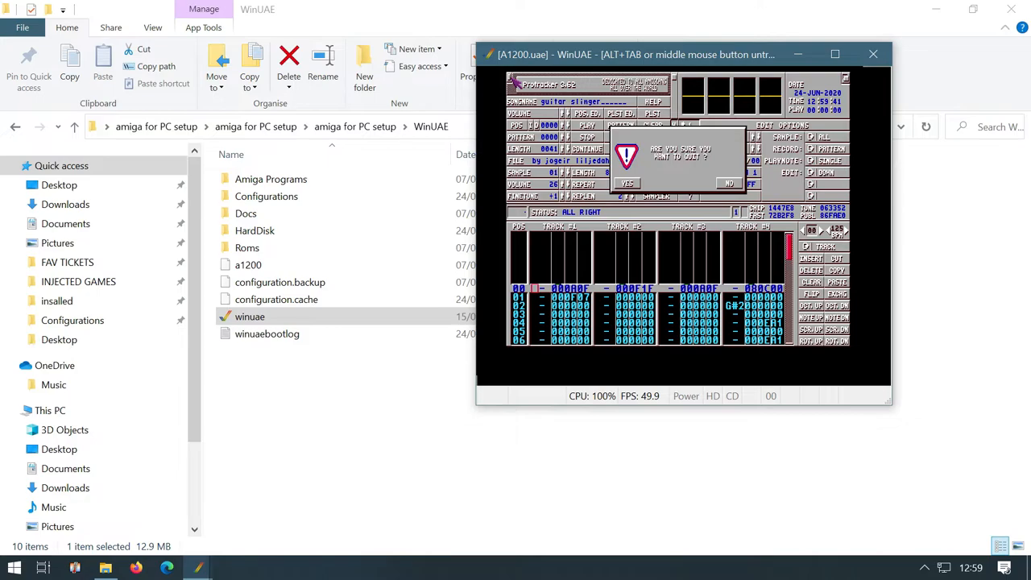
Answer Protracker's confirmation requester after launching it
left_click(627, 184)
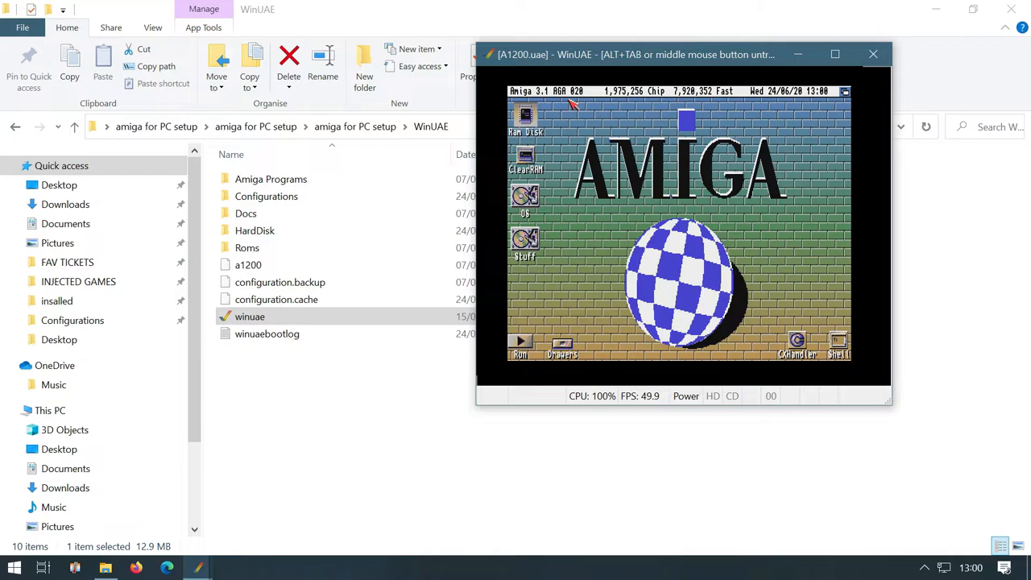
mouse_move(696, 103)
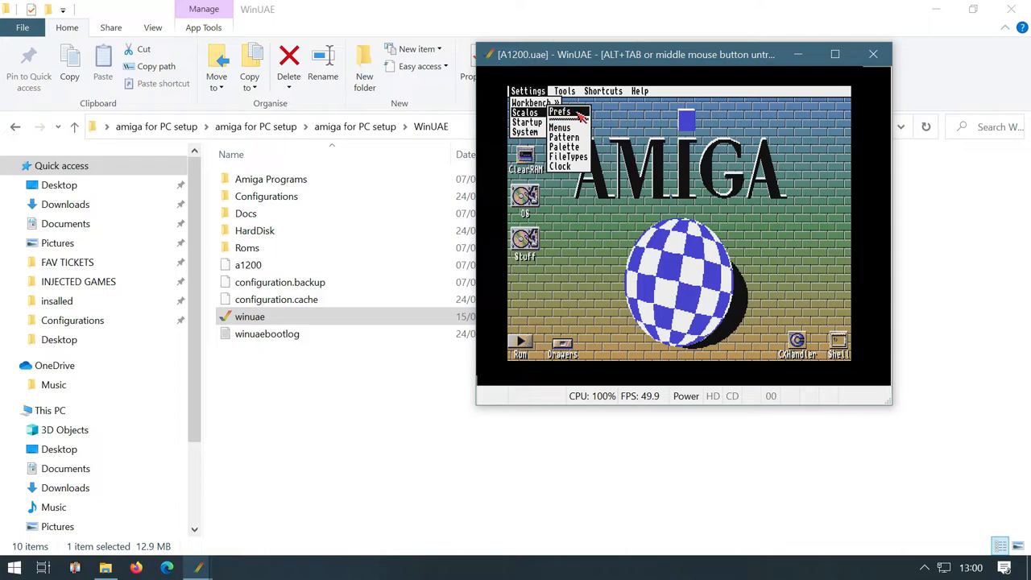
In Scalos Pattern prefs choose the A1200 picture from IMAGES/Games as the Workbench backdrop
left_click(564, 145)
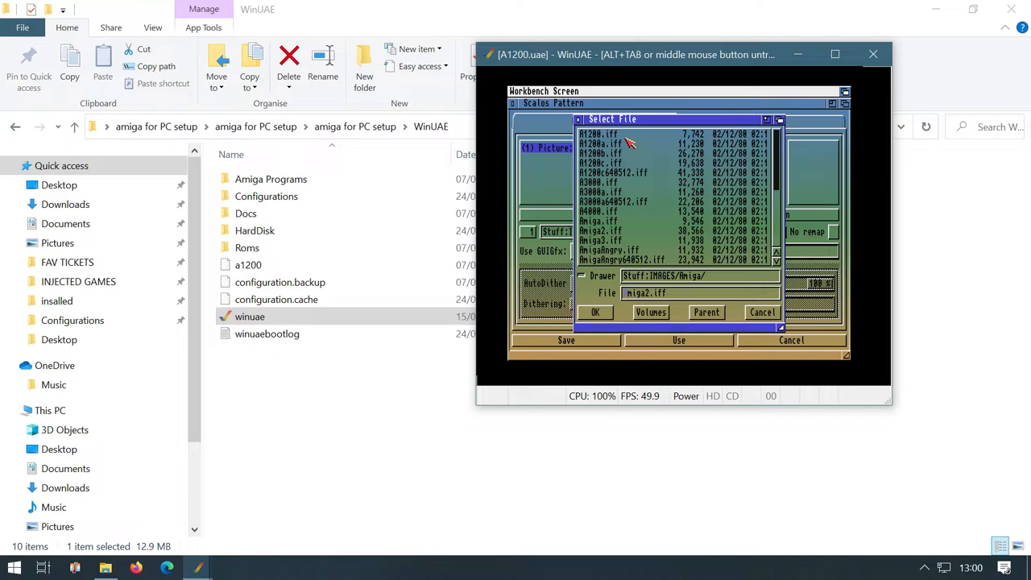
left_click(705, 313)
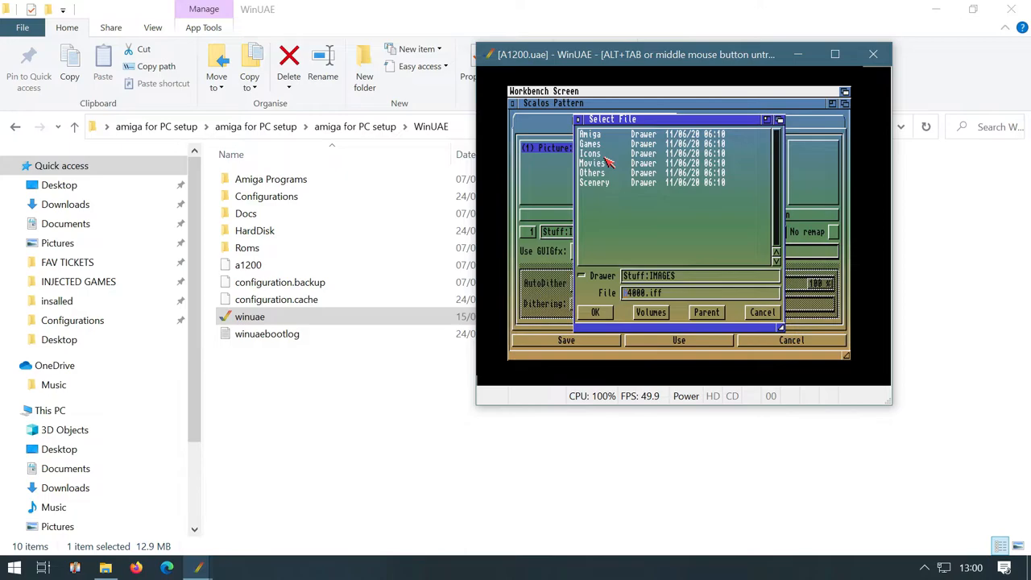
mouse_move(604, 153)
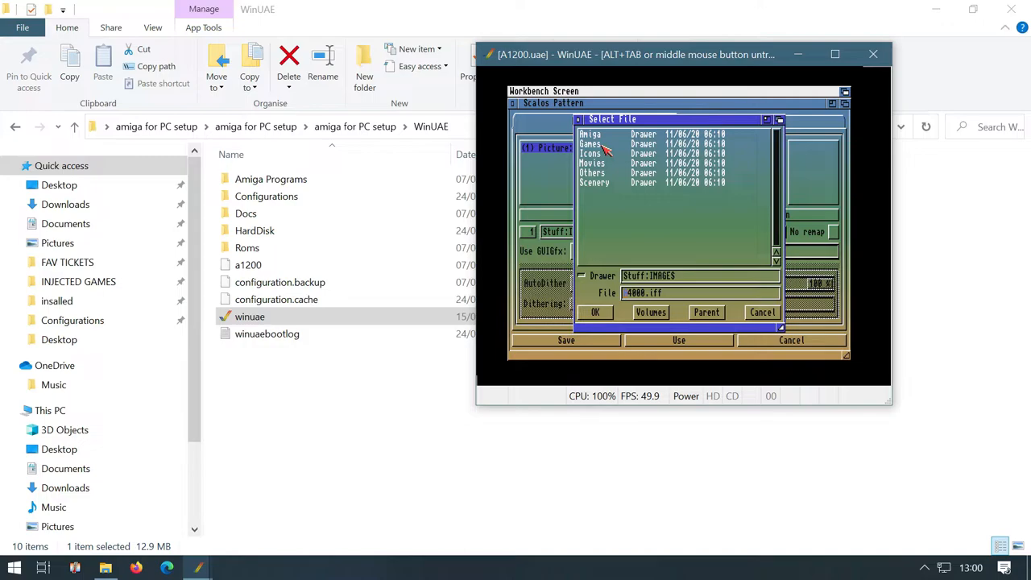
double_click(593, 143)
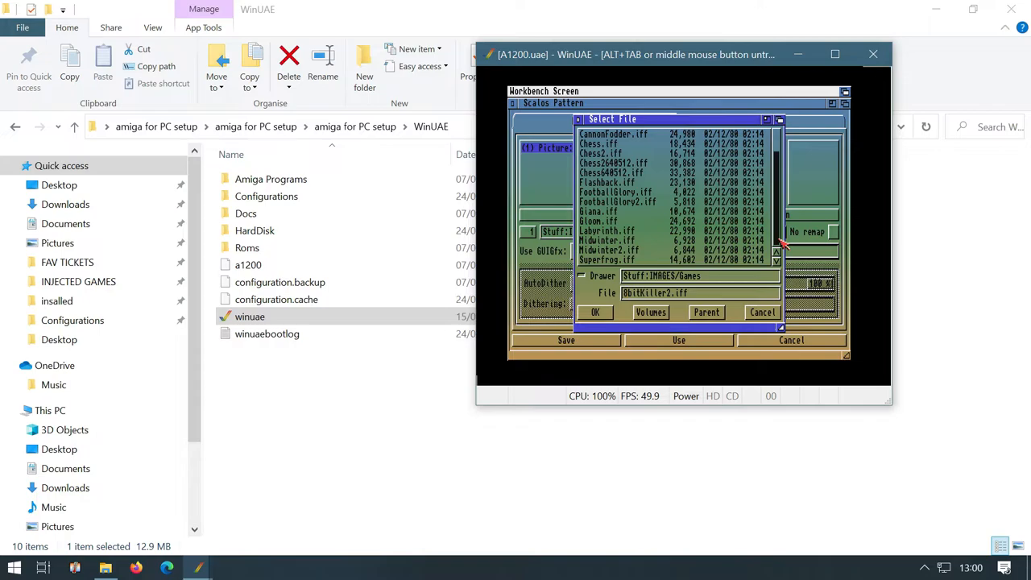
left_click(595, 313)
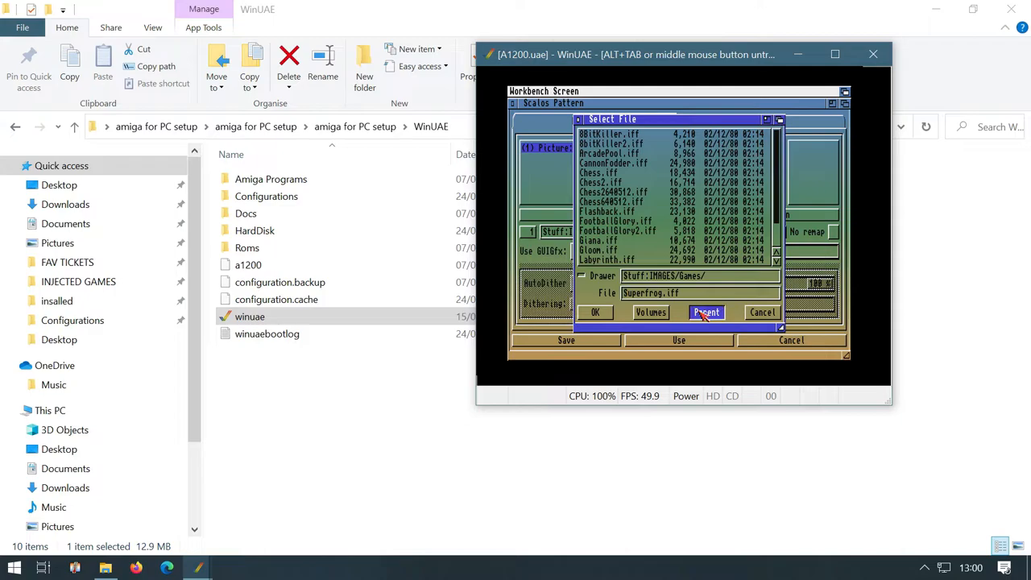
left_click(706, 312)
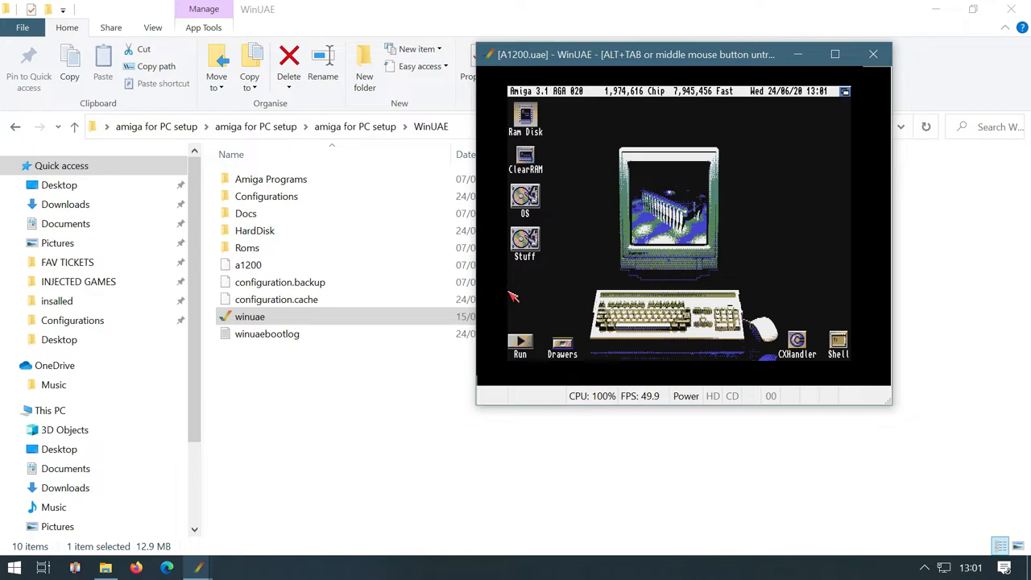
mouse_move(645, 222)
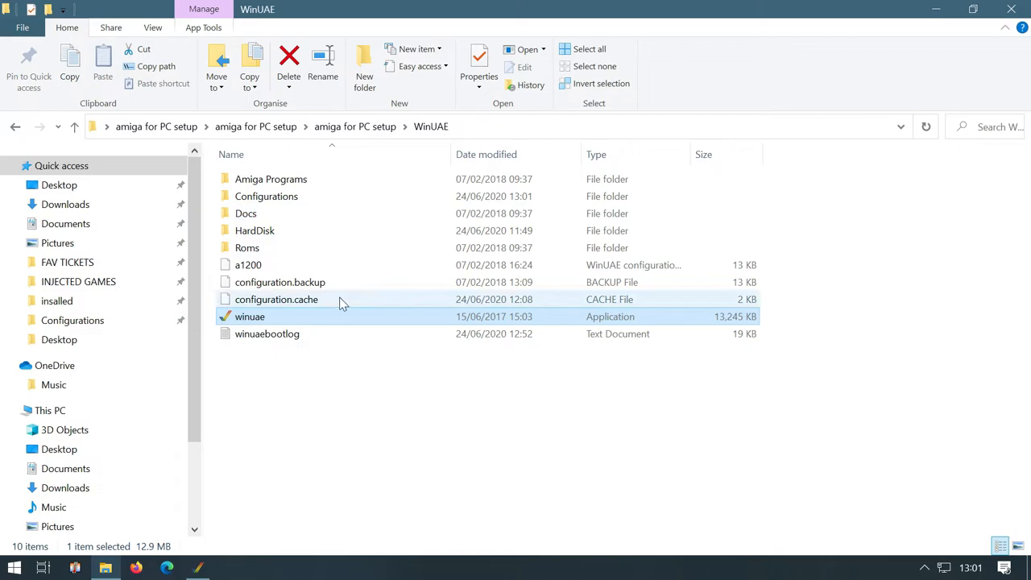
Relaunch winuae.exe and start the A1200 configuration into Classic Workbench
double_click(250, 315)
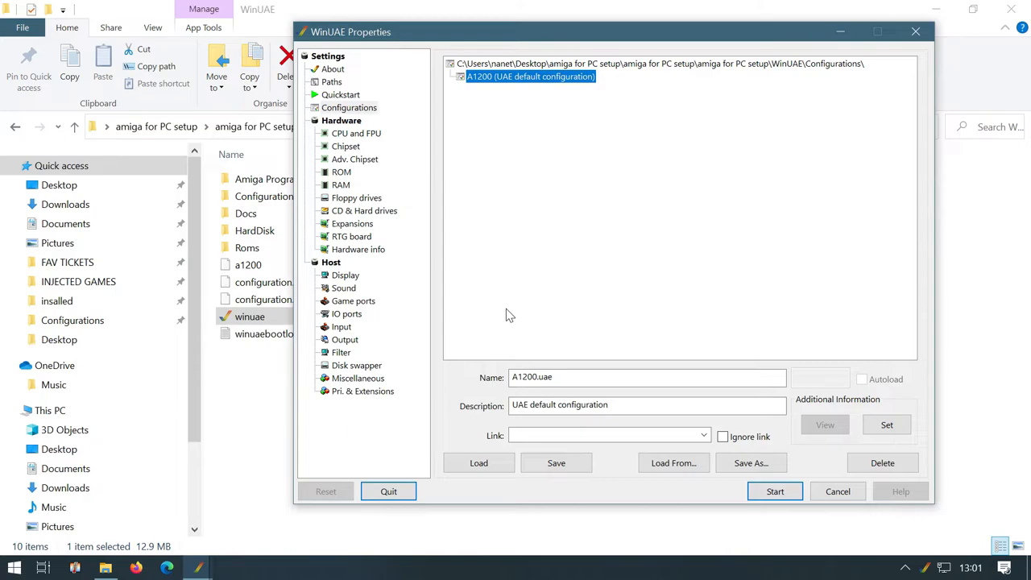
left_click(773, 492)
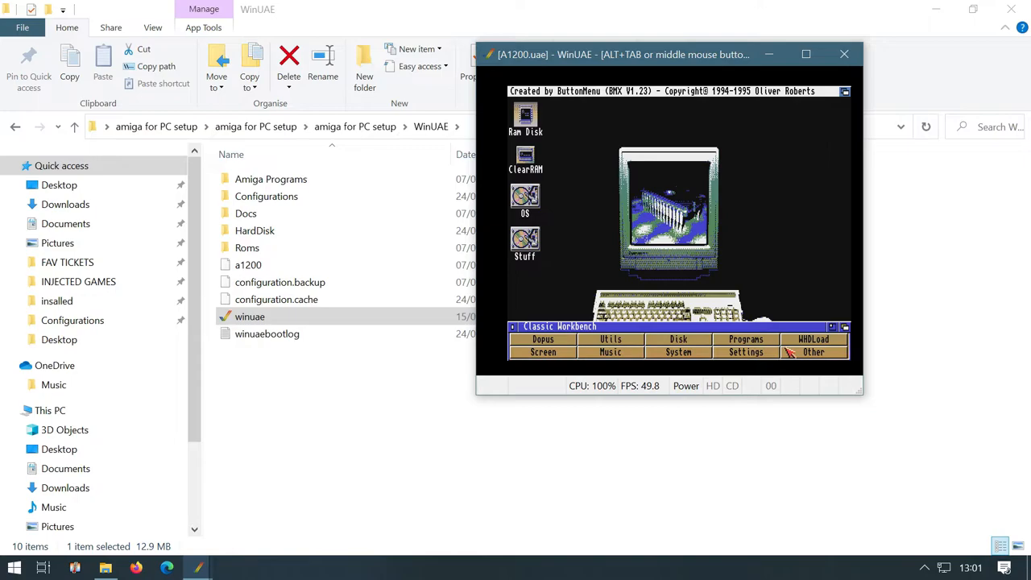
Launch iGame from the Workbench menu and start a game from its list
left_click(812, 338)
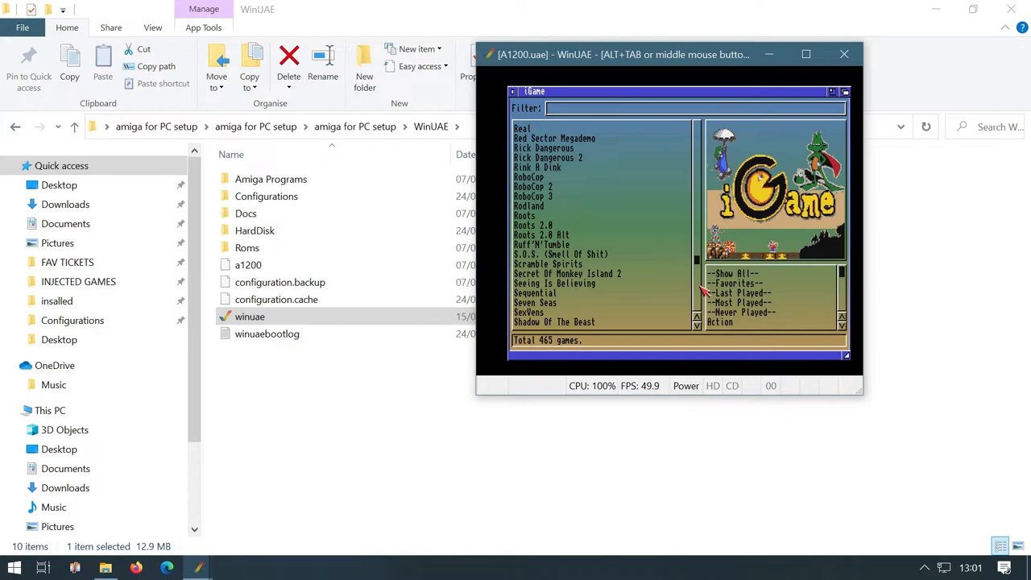
double_click(543, 245)
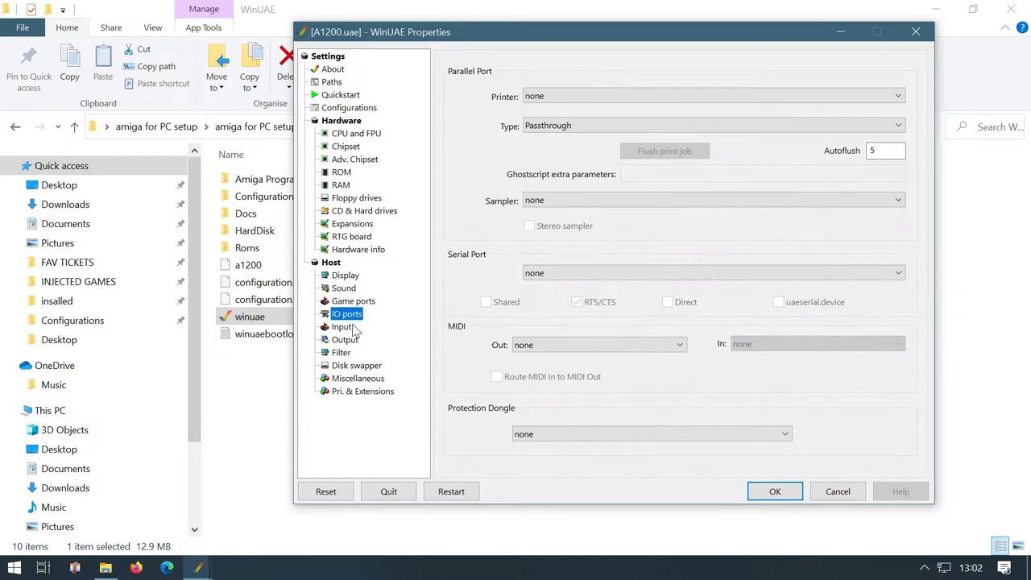
In Game ports set the parallel joystick adapter to Keyboard Layout A
left_click(353, 301)
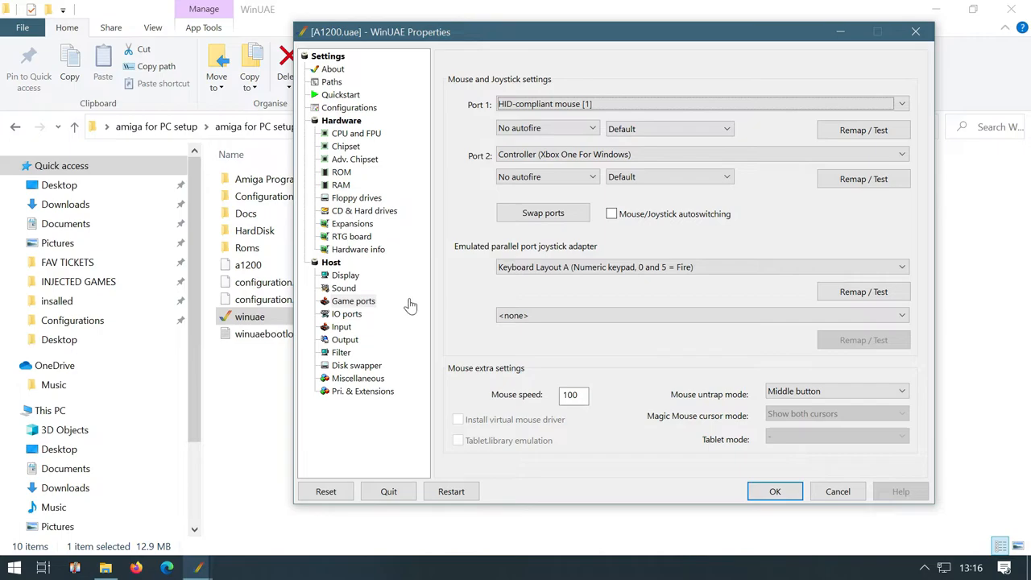
left_click(902, 103)
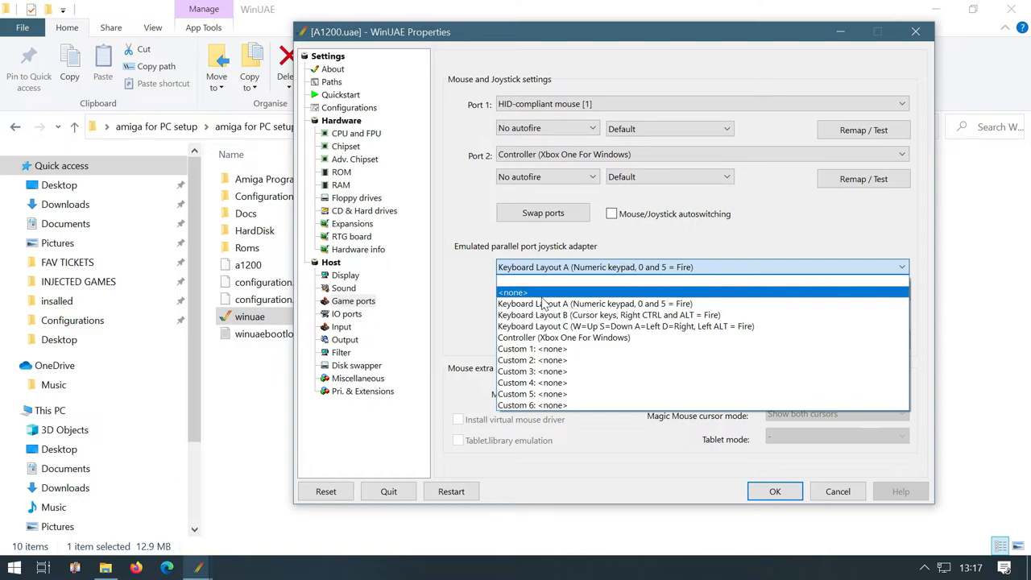
left_click(595, 303)
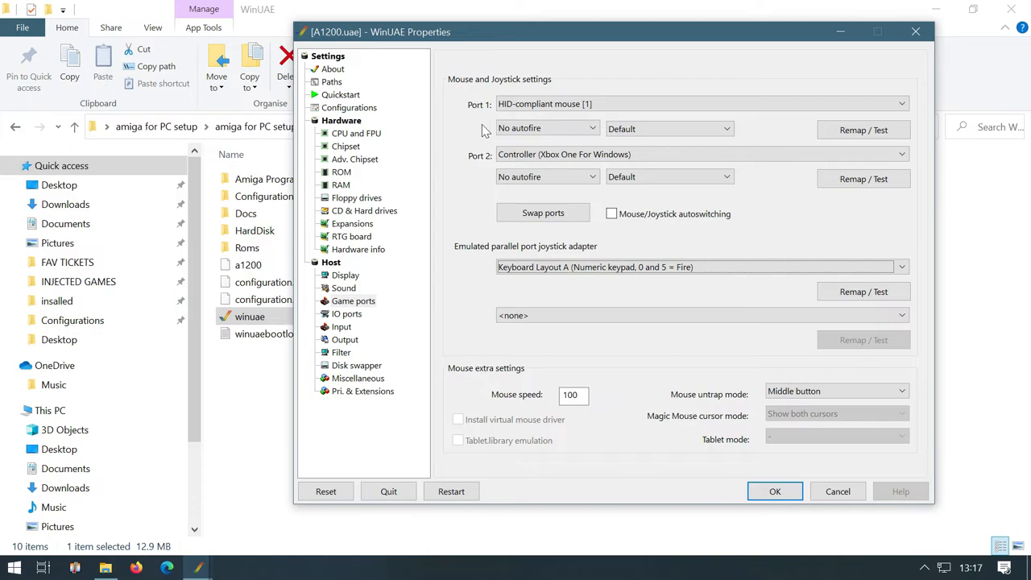
Return to Configurations and load the A1200.uae setup with mouse on port 1 and Xbox controller on port 2
left_click(348, 107)
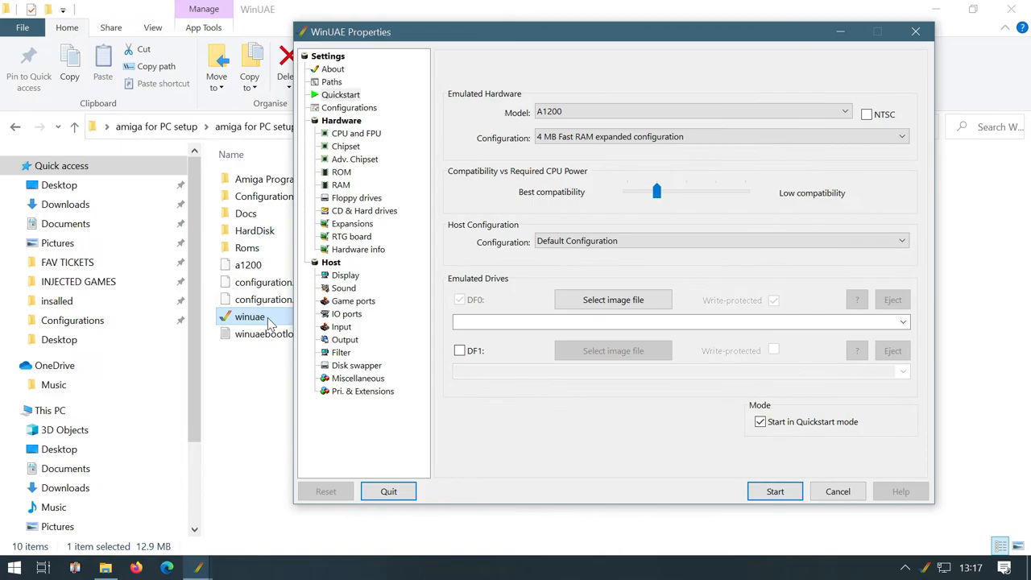
left_click(348, 106)
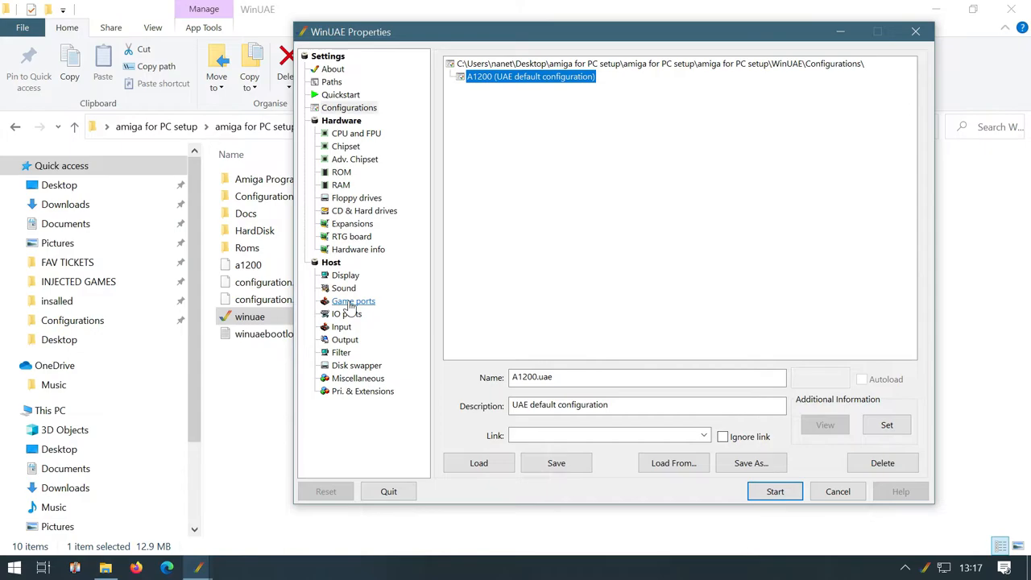
left_click(348, 107)
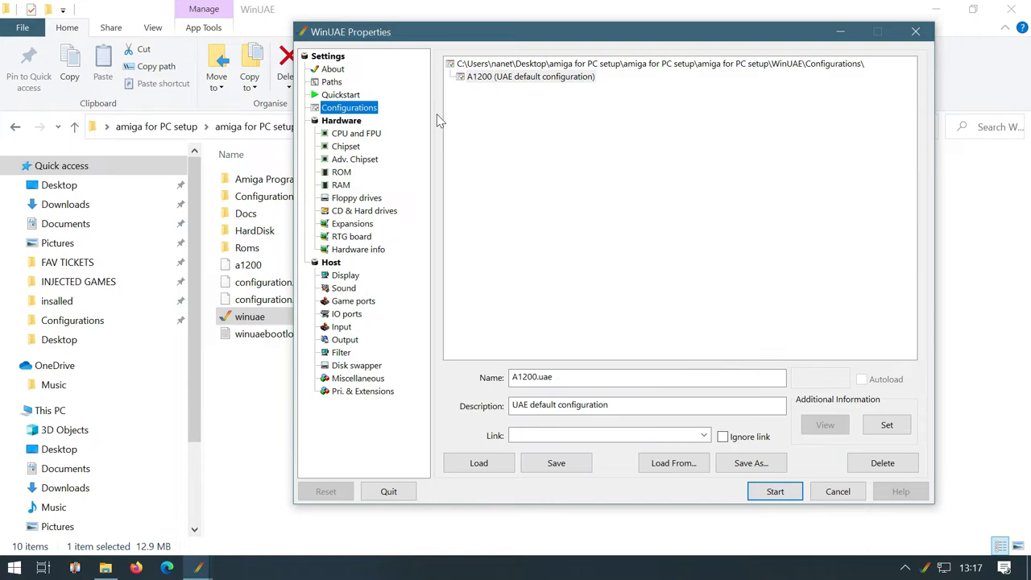
left_click(353, 301)
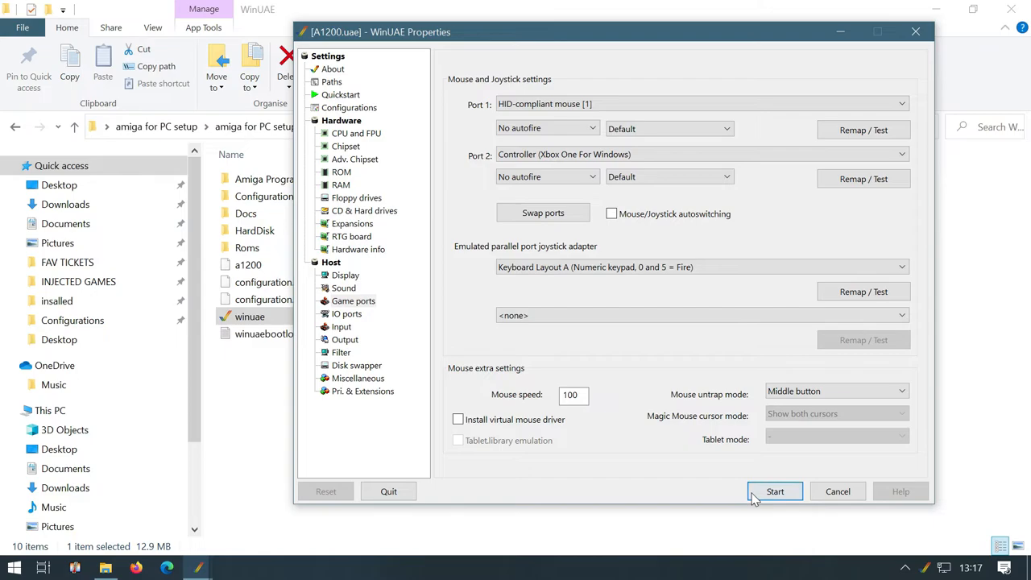
Start the A1200 emulation, scroll iGame's 465-game list and launch a game
left_click(773, 492)
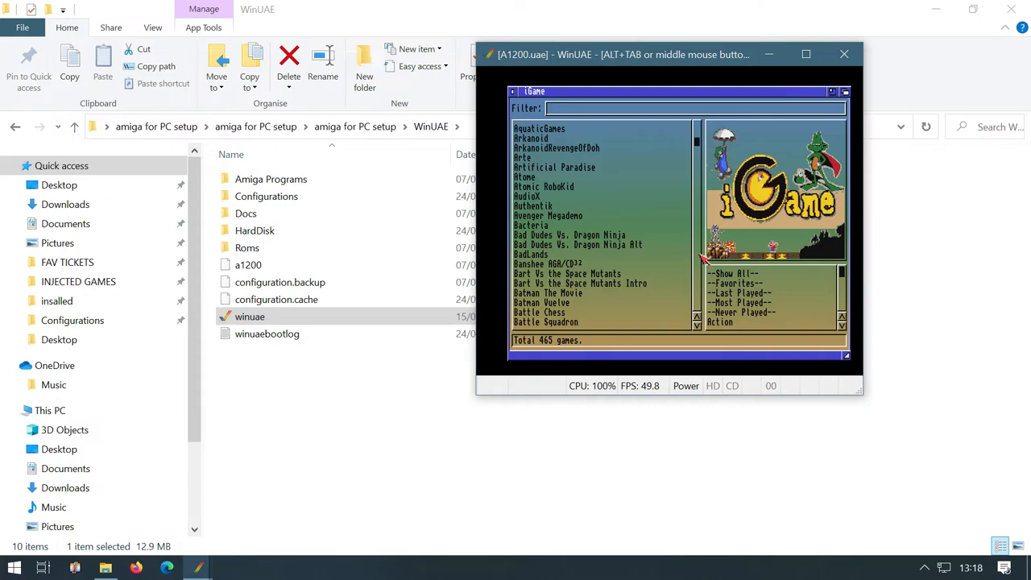
scroll("down", 3)
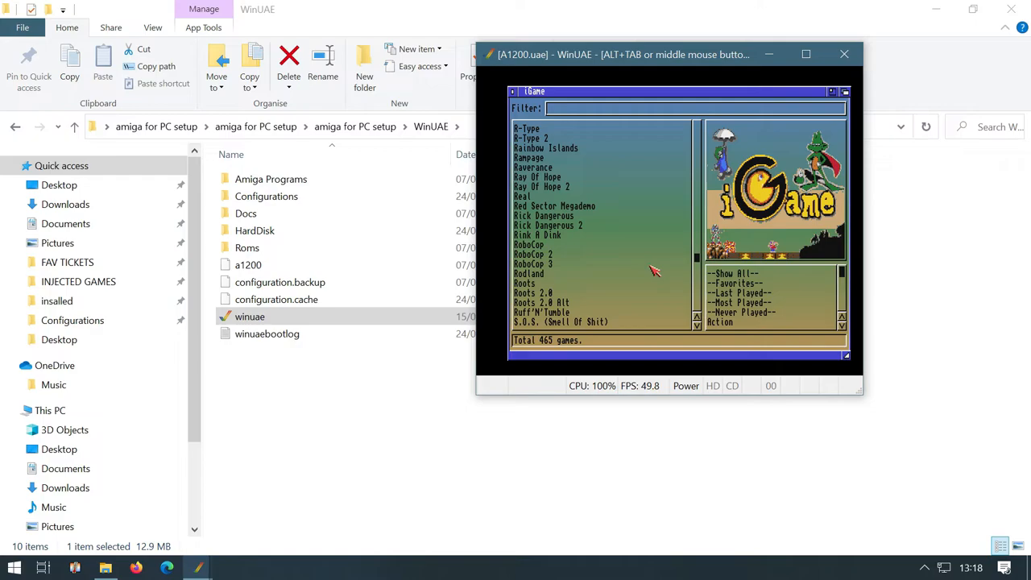
double_click(560, 313)
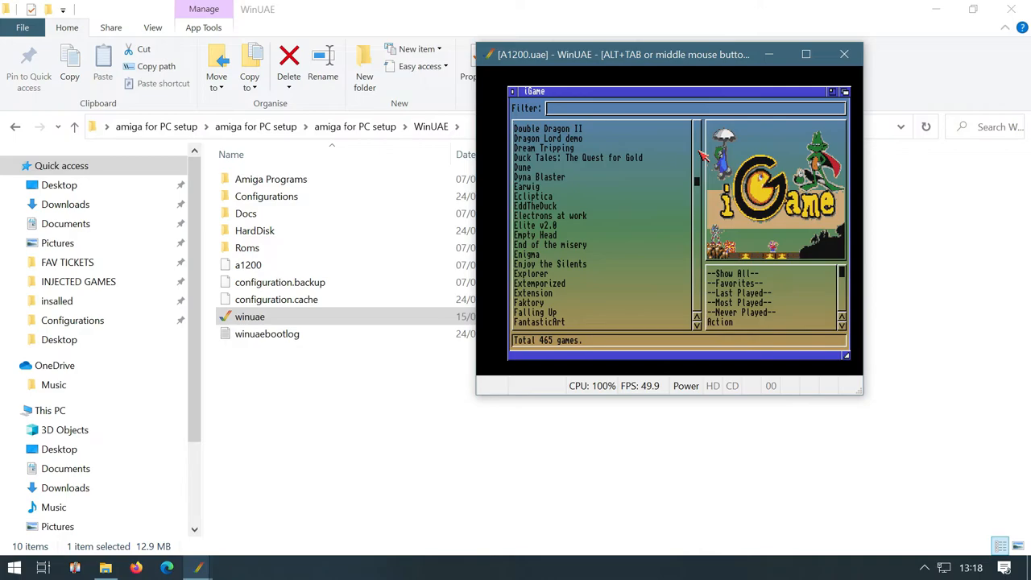
double_click(571, 255)
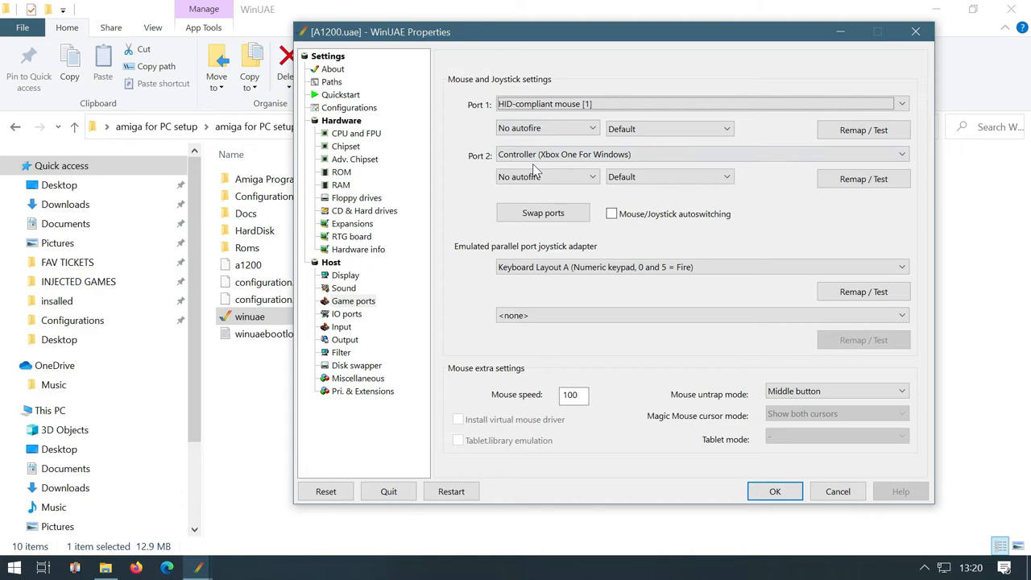
Save the A1200.uae configuration and quit WinUAE
left_click(348, 106)
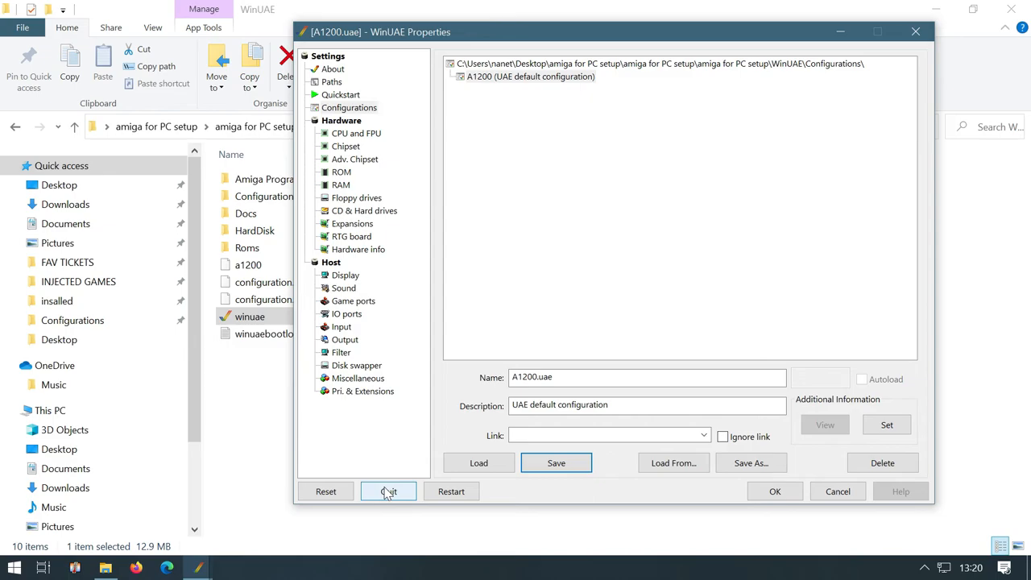
left_click(388, 492)
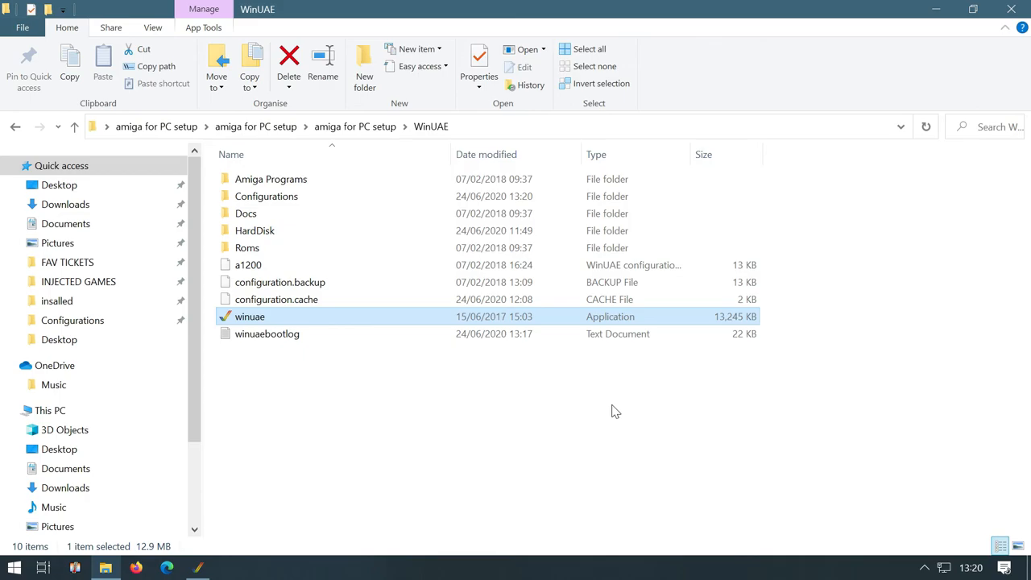